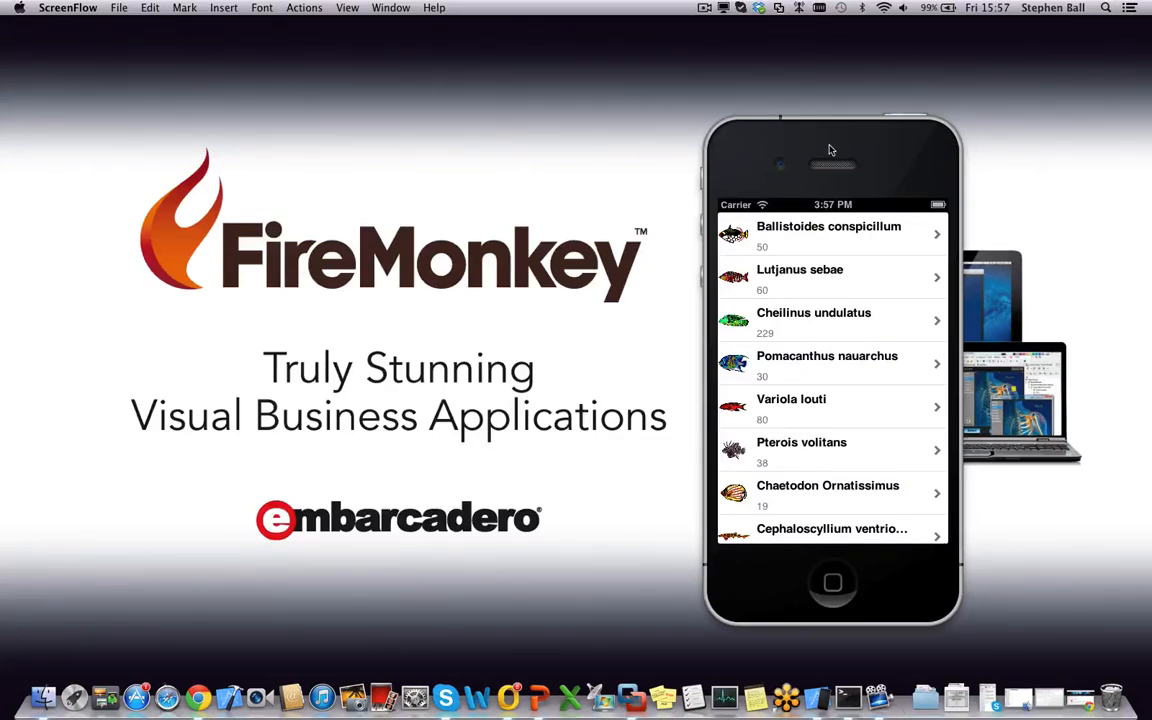
mouse_move(839, 144)
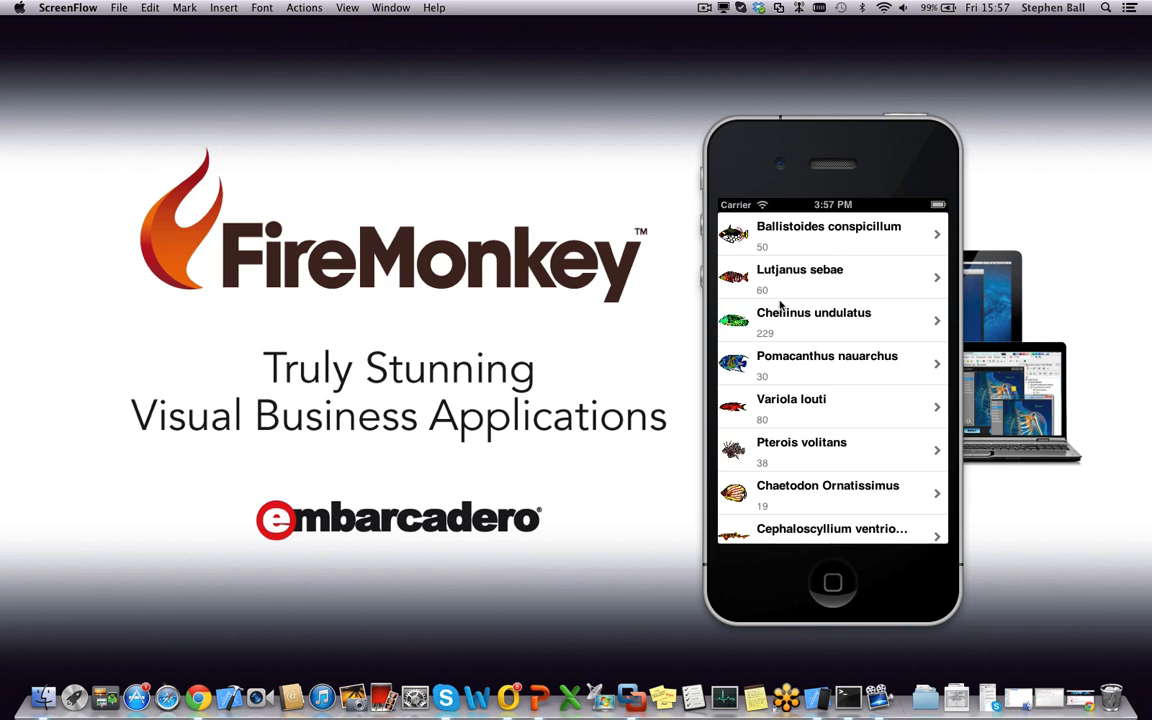
mouse_move(826, 150)
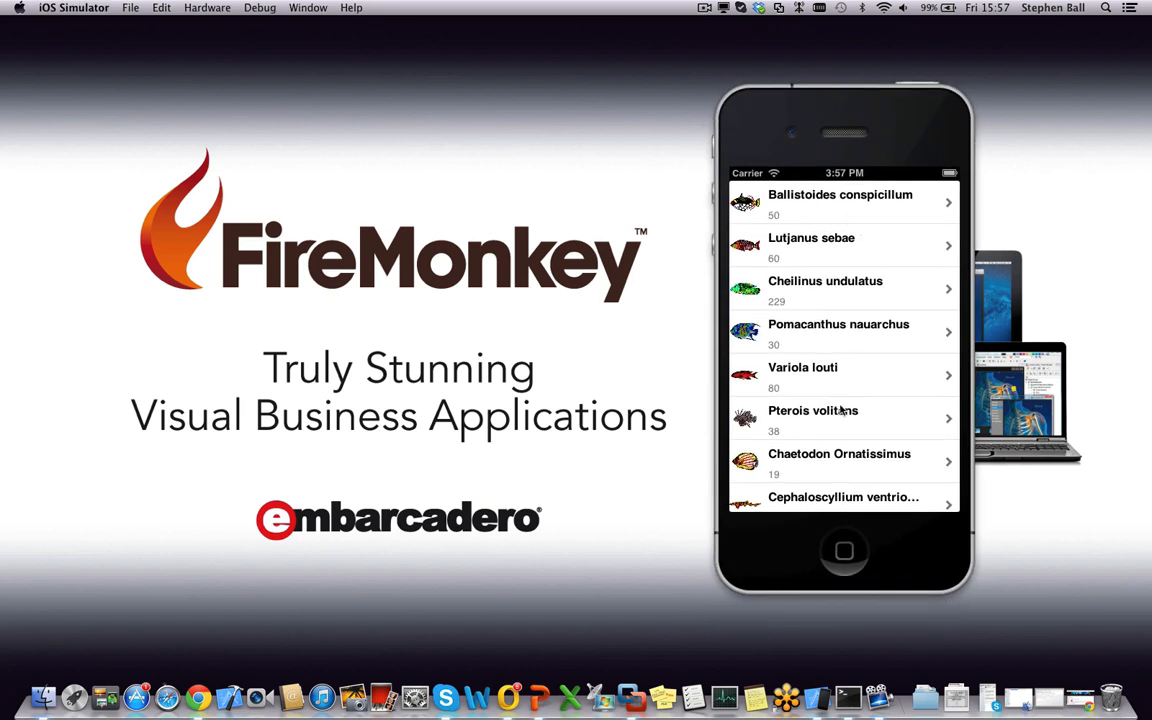
Scroll to the list's end, test Load More..., dismiss the alert and exit the app
scroll("down", 3)
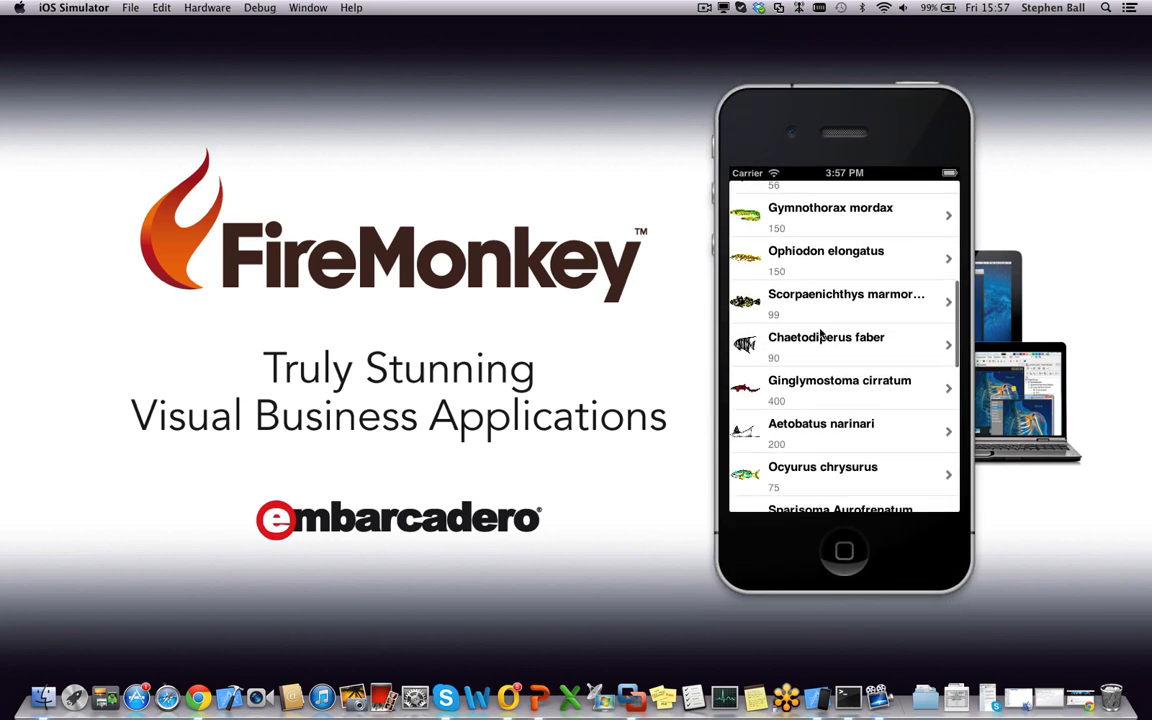
scroll("down", 3)
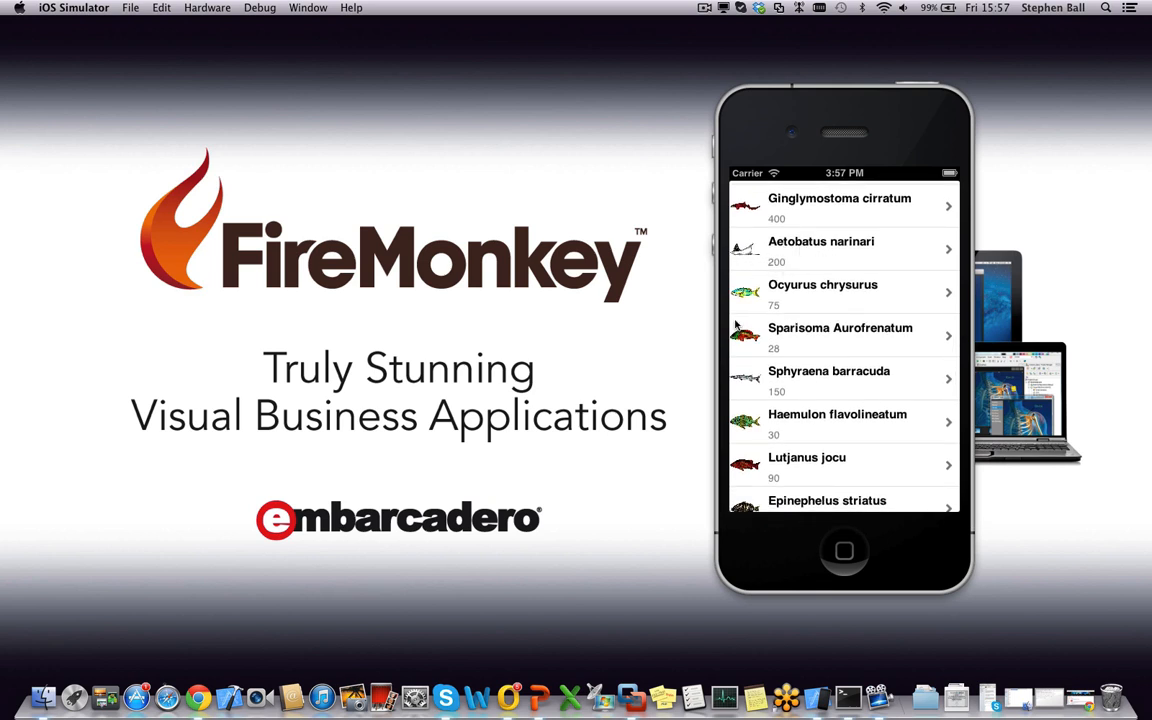
scroll("down", 3)
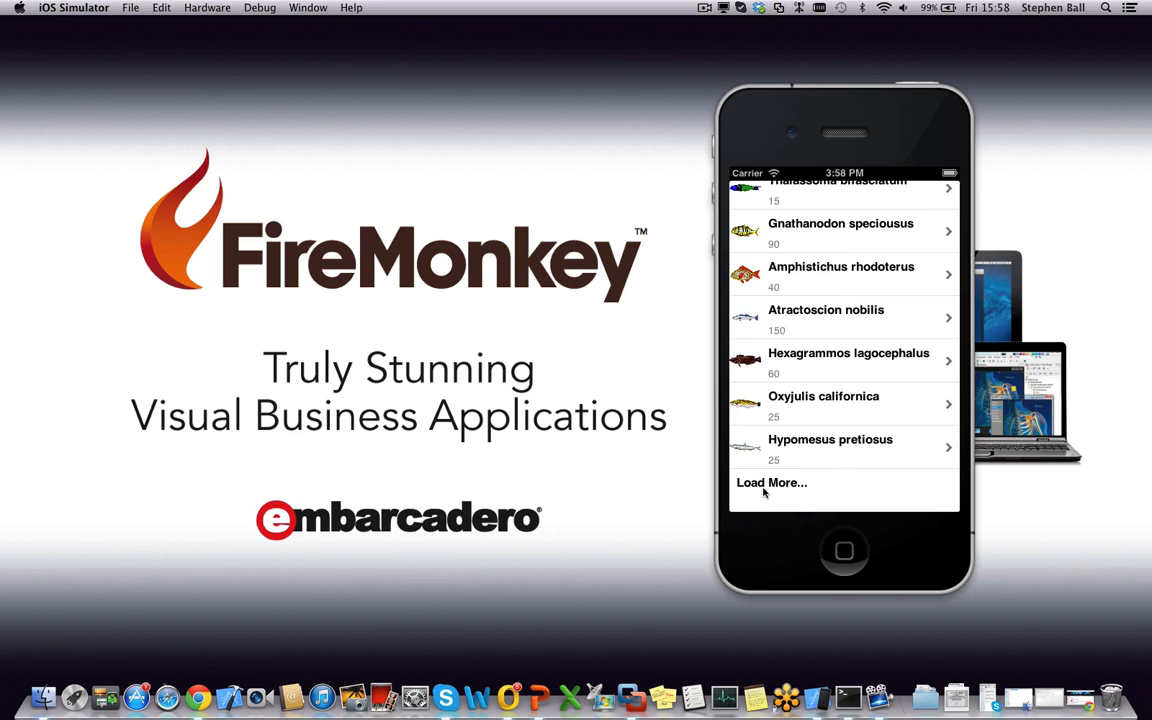
mouse_move(839, 503)
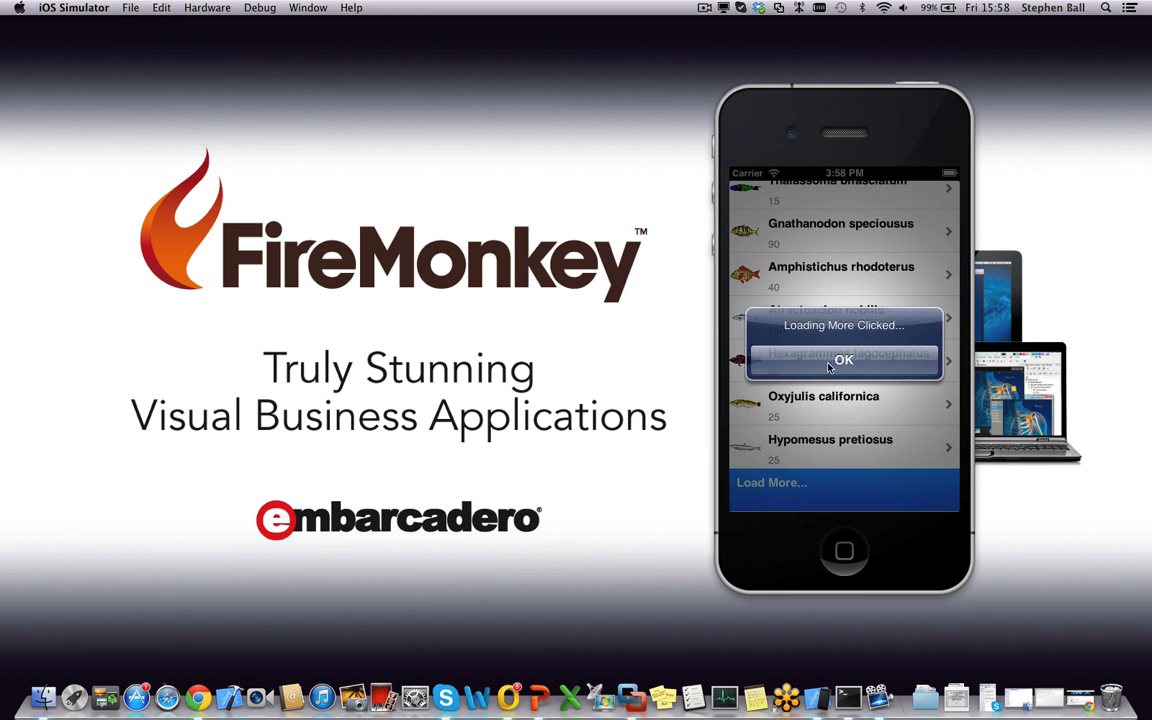
mouse_move(754, 524)
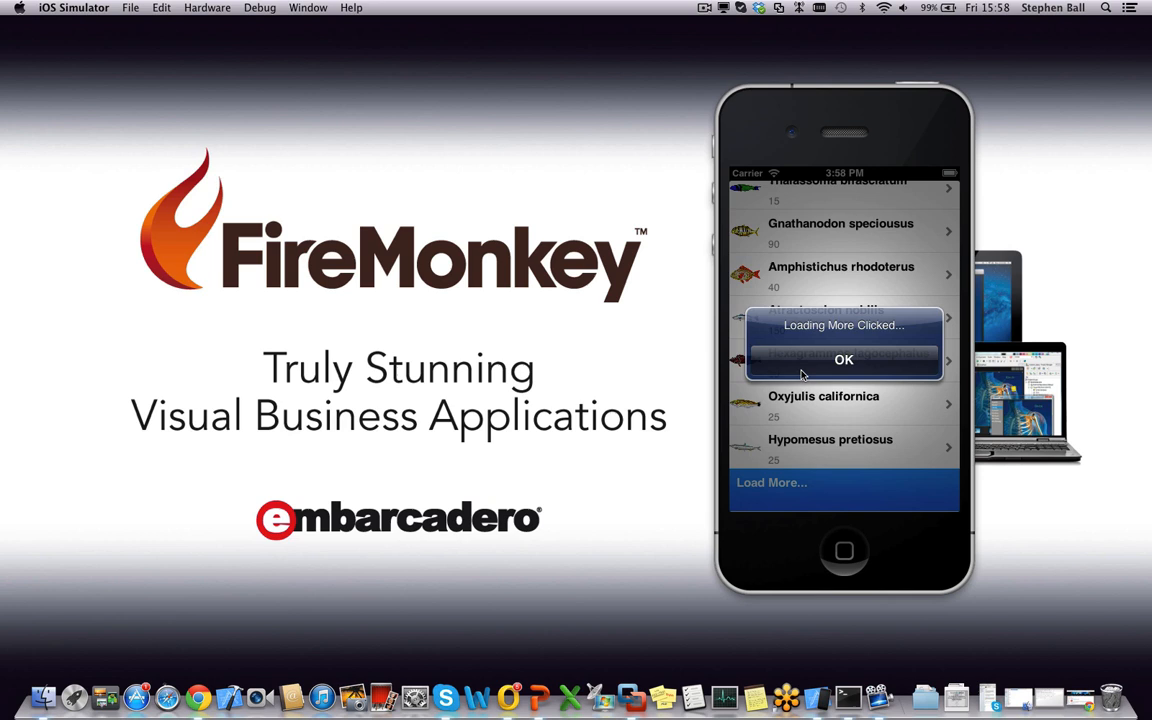
left_click(843, 359)
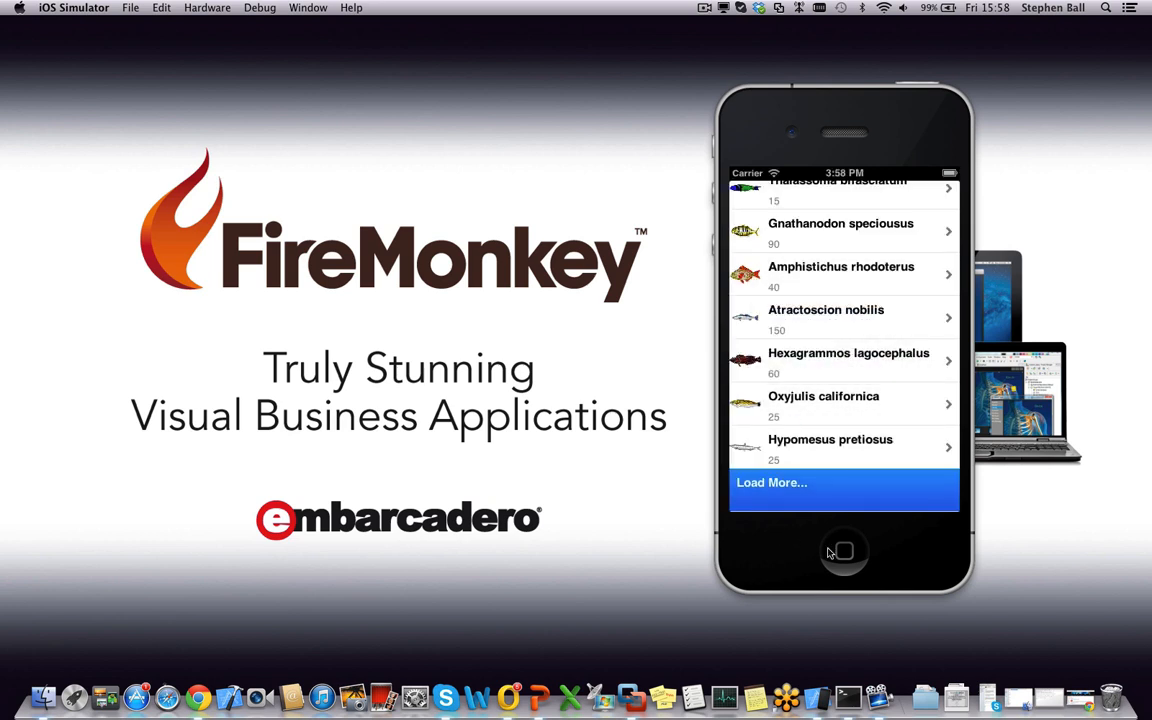
left_click(843, 551)
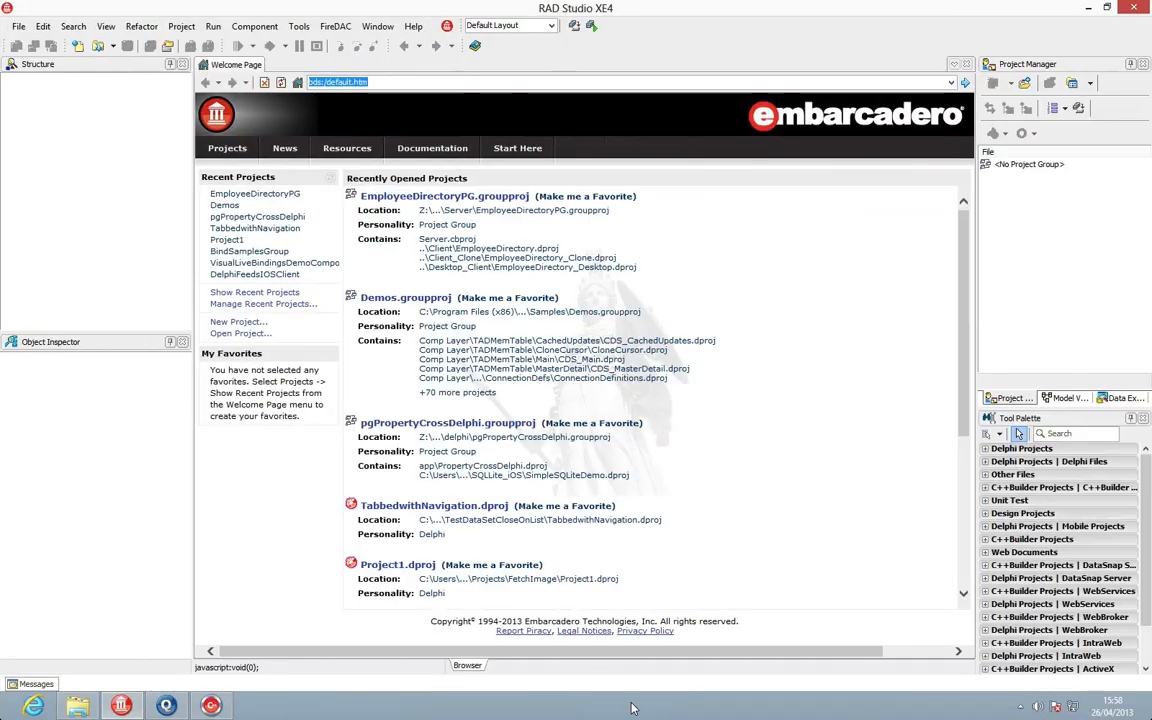
Create a FireMonkey Mobile Application - Delphi from the Blank Application template
left_click(13, 27)
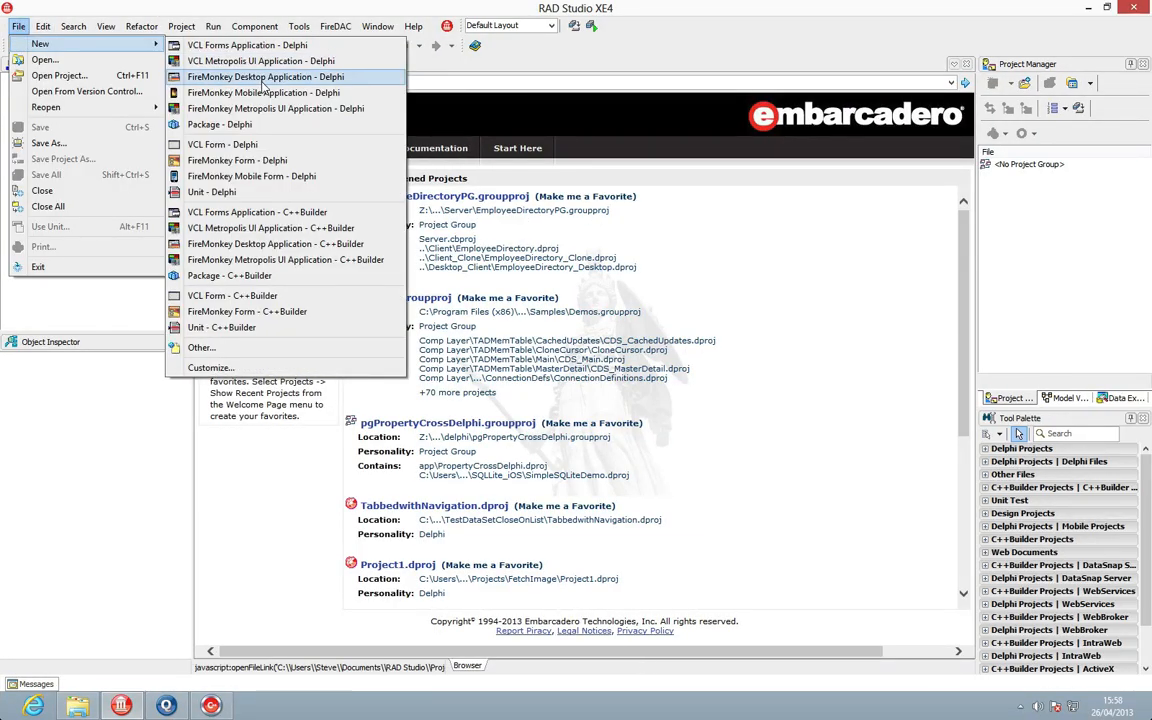
mouse_move(285, 93)
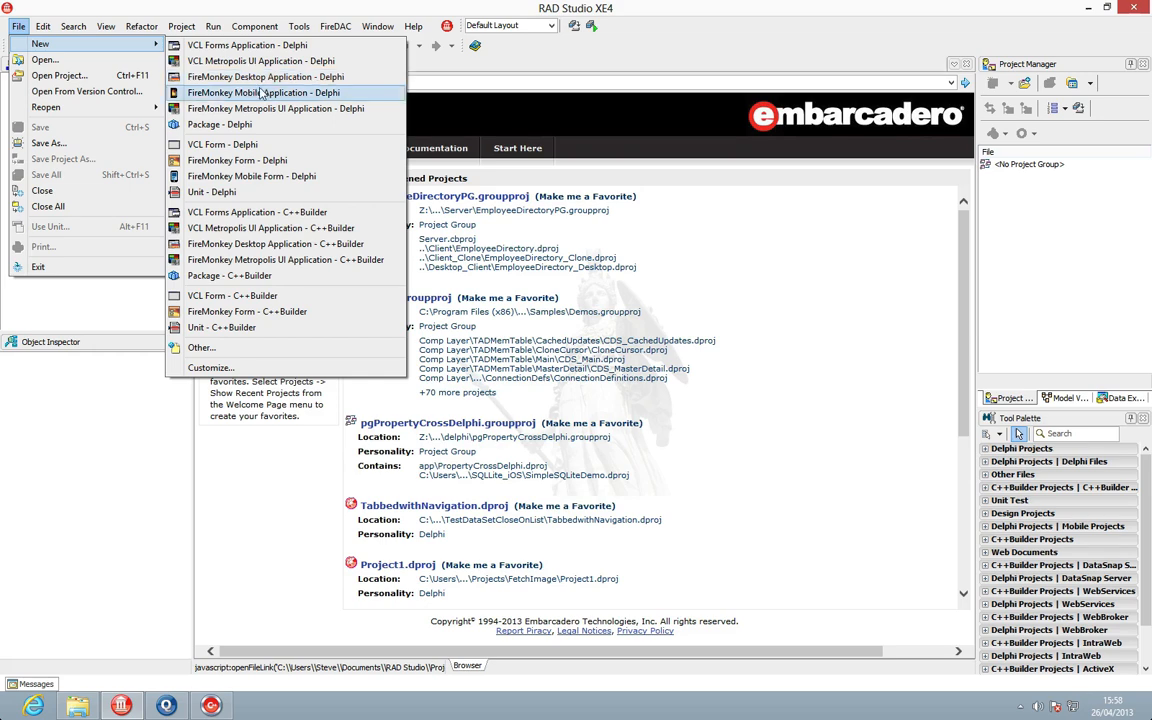
left_click(262, 92)
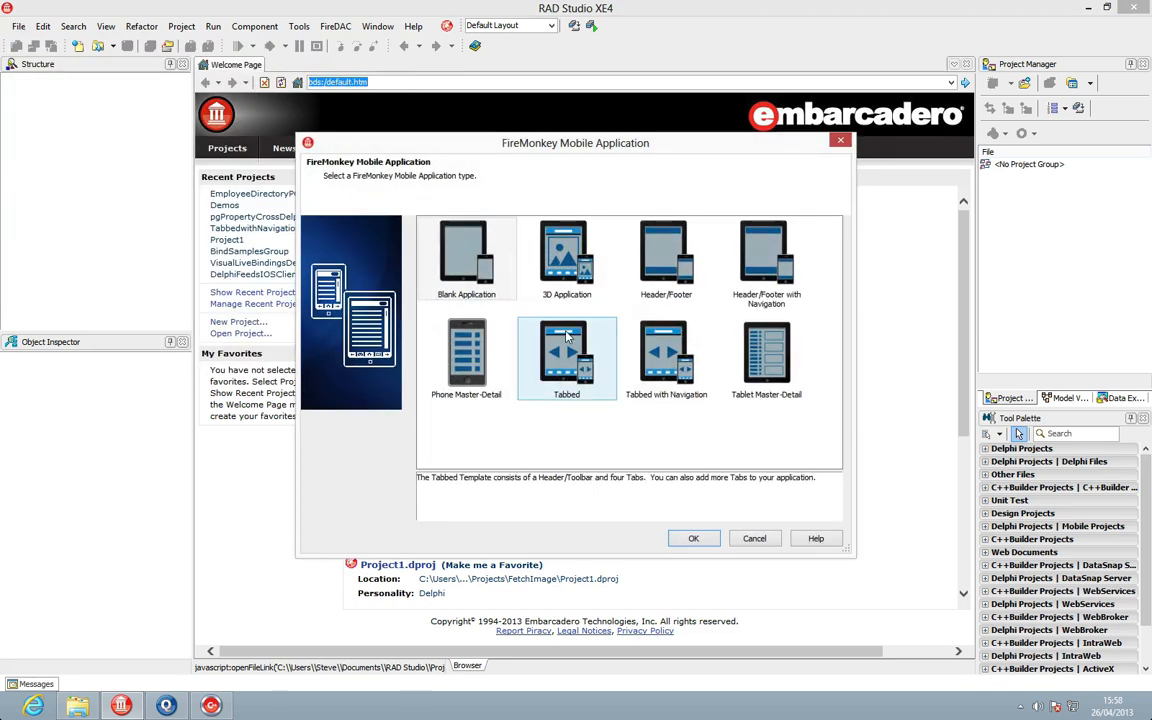
left_click(694, 538)
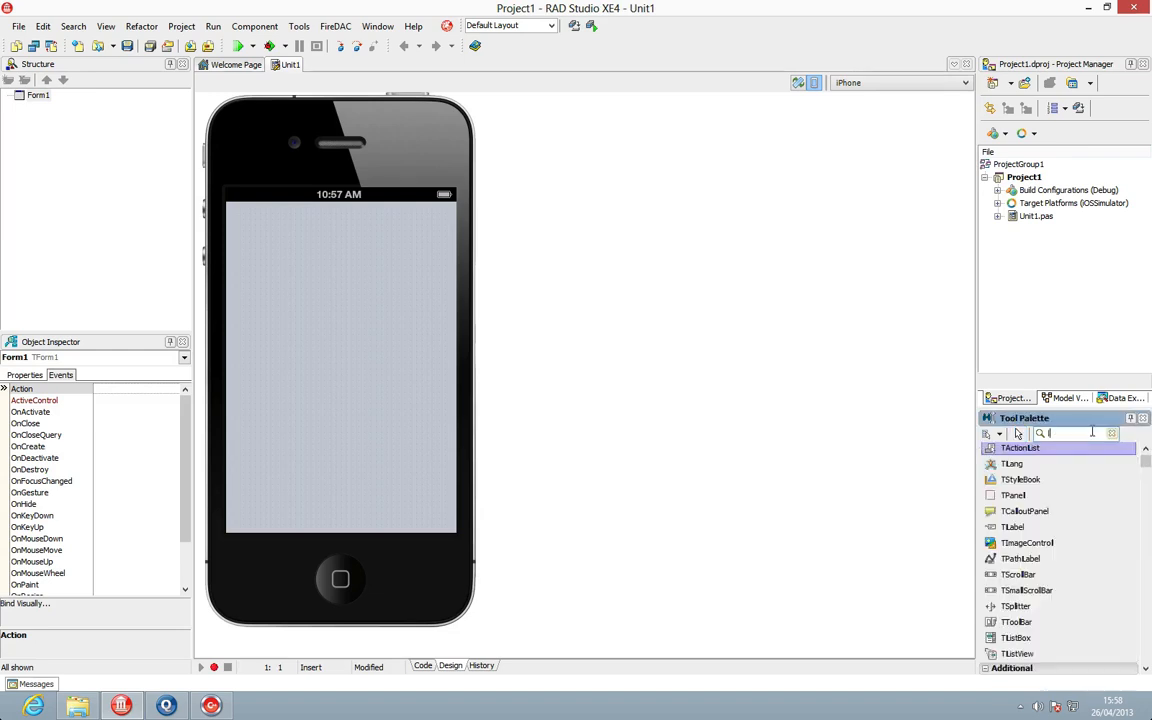
Add a client-aligned TListBox and a TClientDataSet to the iPhone form
type("l")
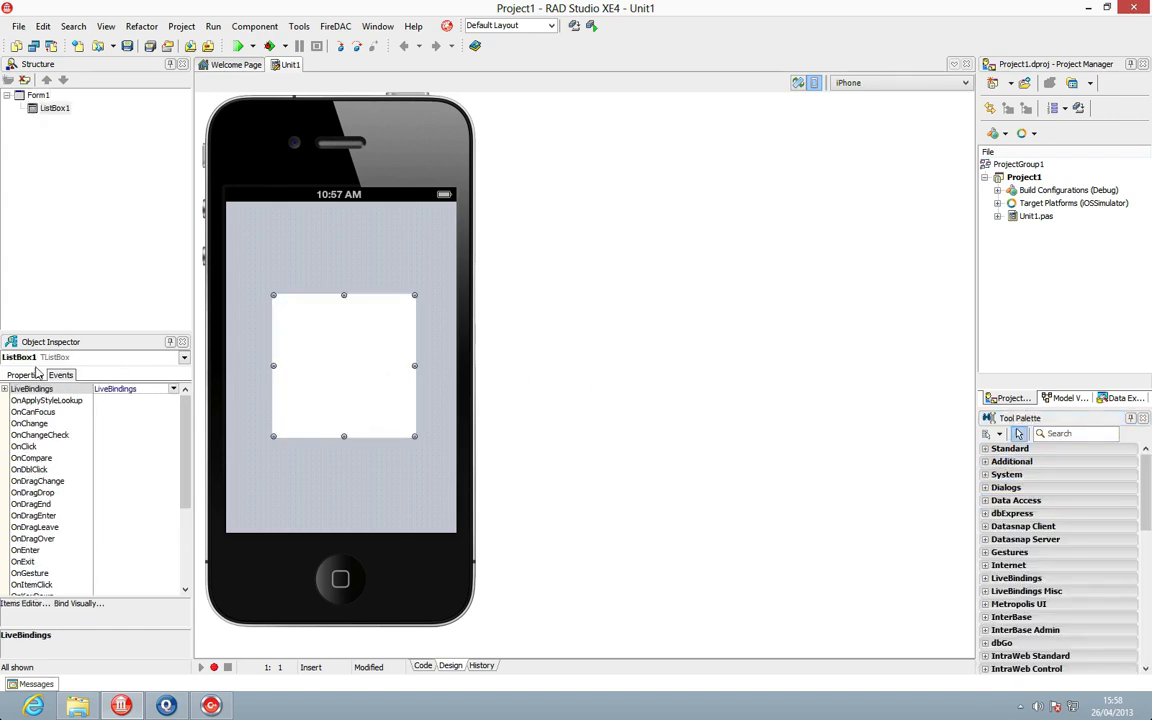
left_click(24, 374)
type("al")
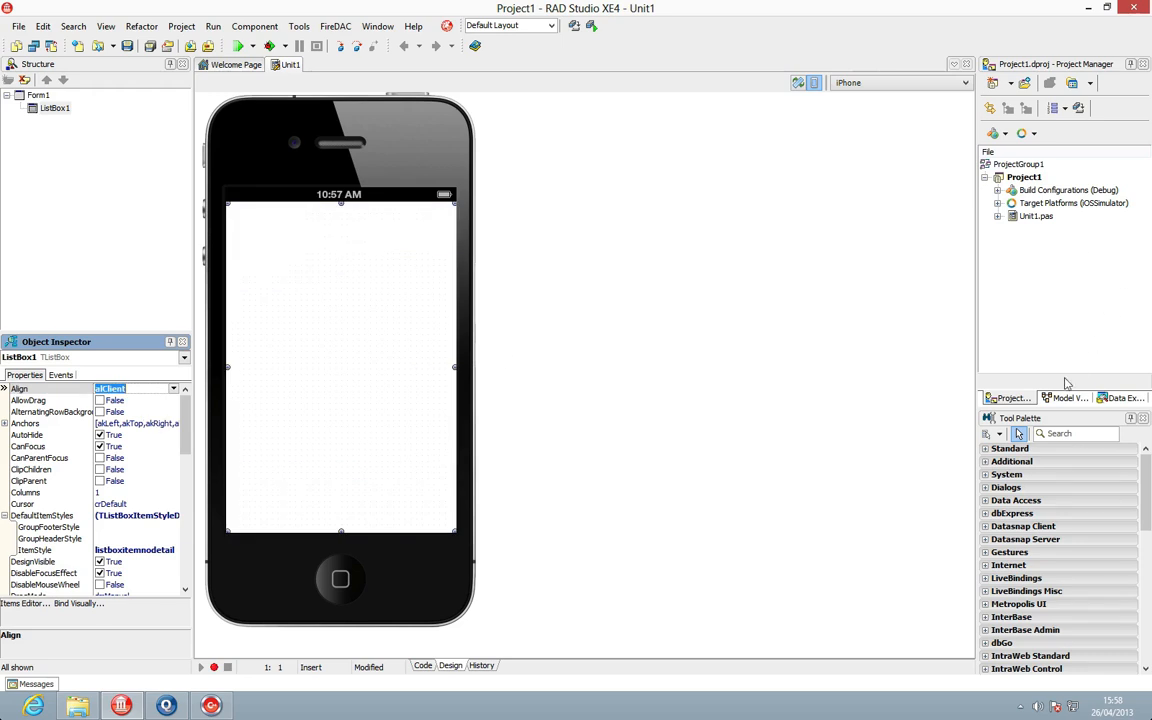
type("client")
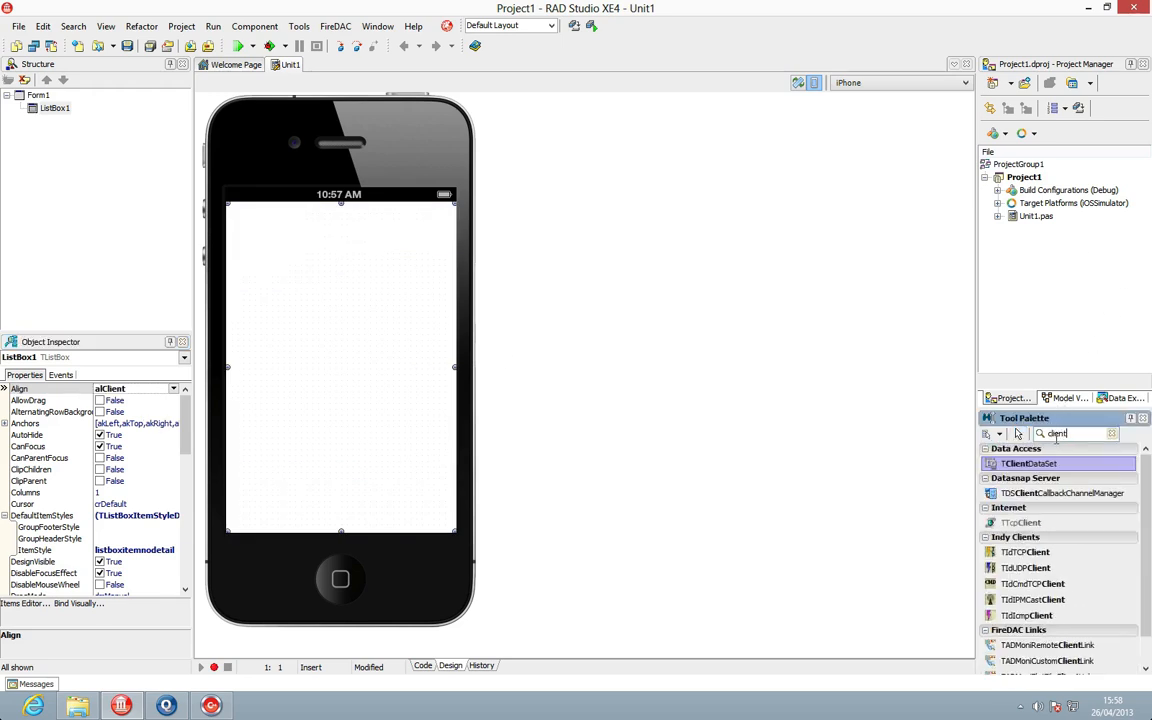
double_click(1029, 464)
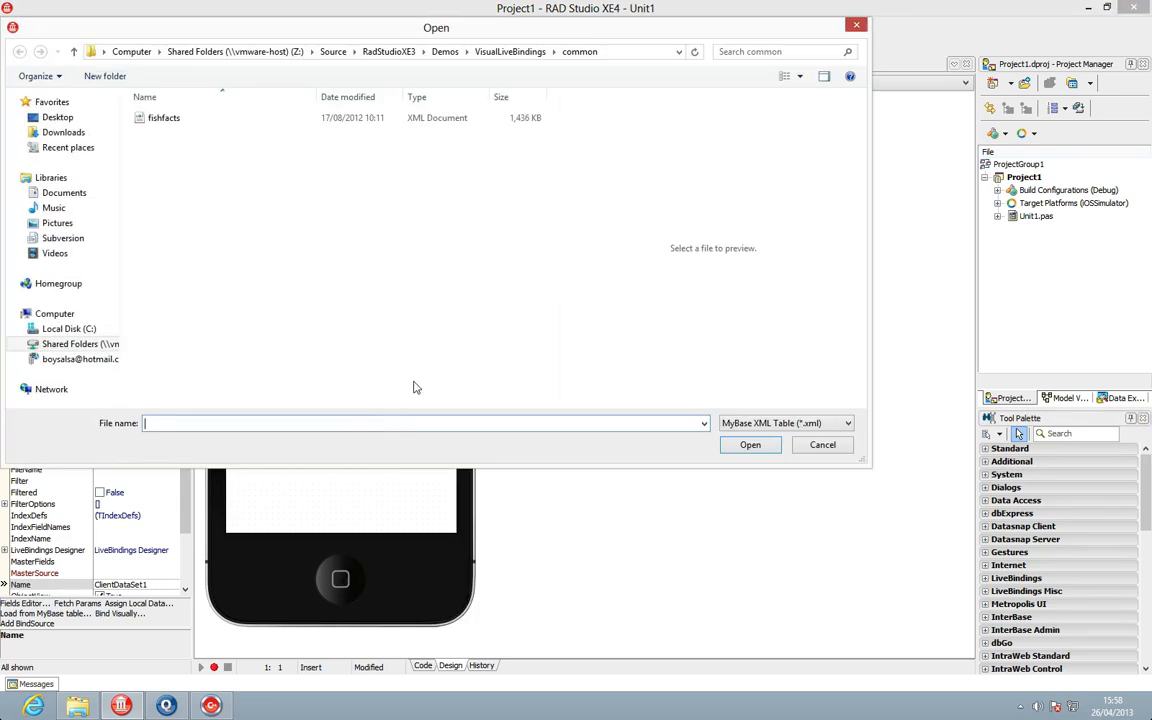
Load fishfacts.xml and visually bind Species Name and Graphic to the list box items
left_click(822, 444)
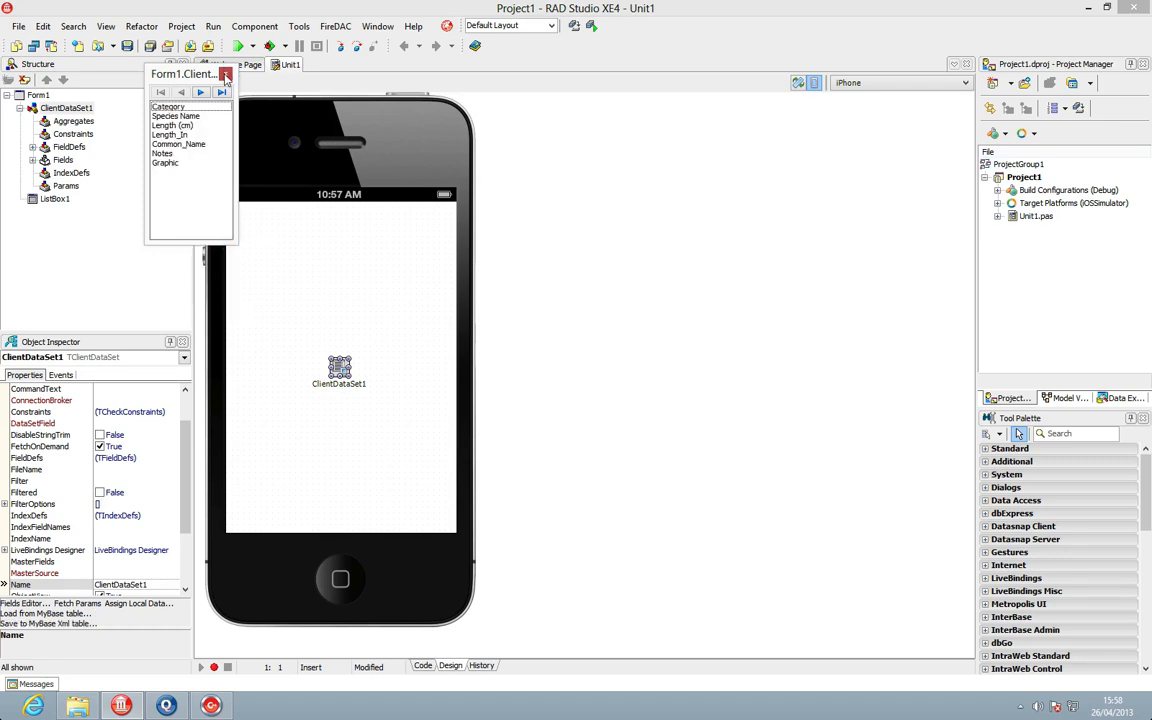
right_click(320, 350)
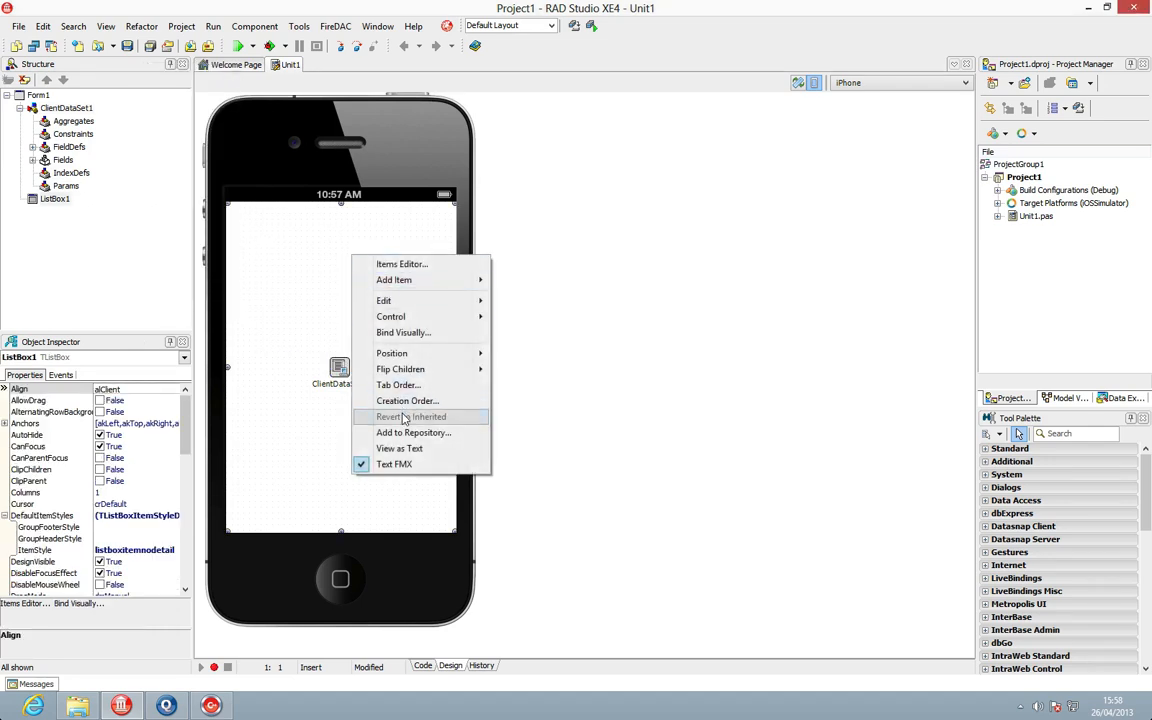
left_click(403, 332)
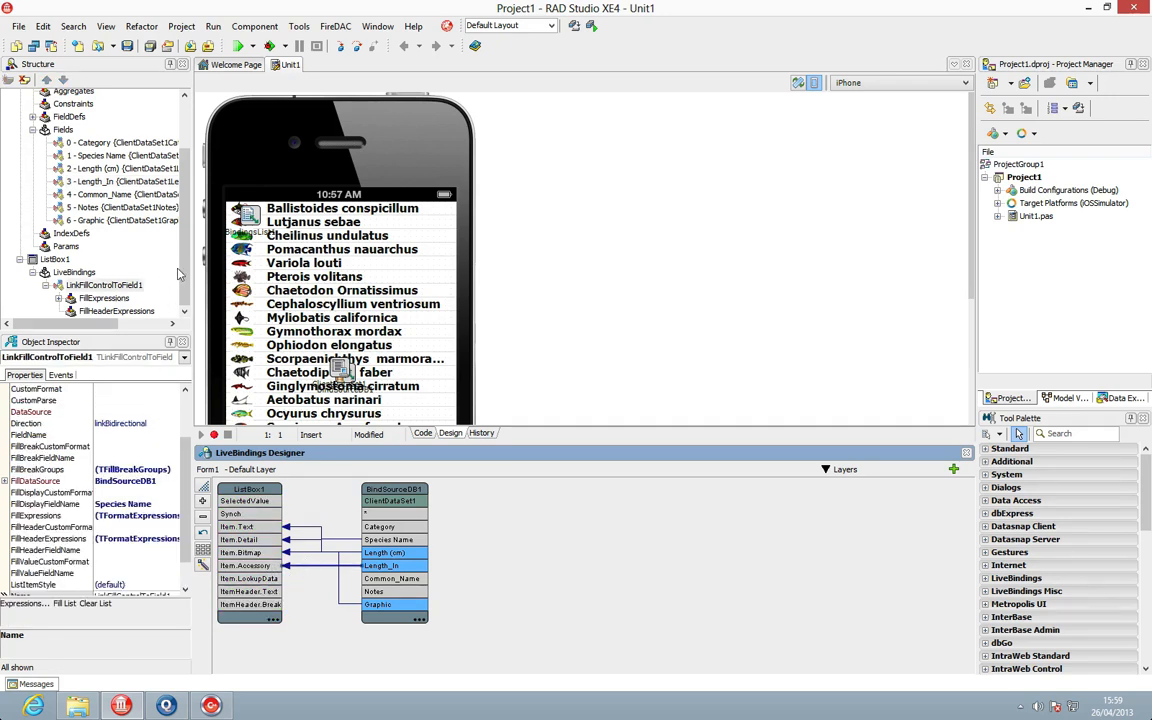
Add an Item.Accessory fill expression with CustomFormat 1 to LinkFillControlToField1
left_click(103, 285)
type("1")
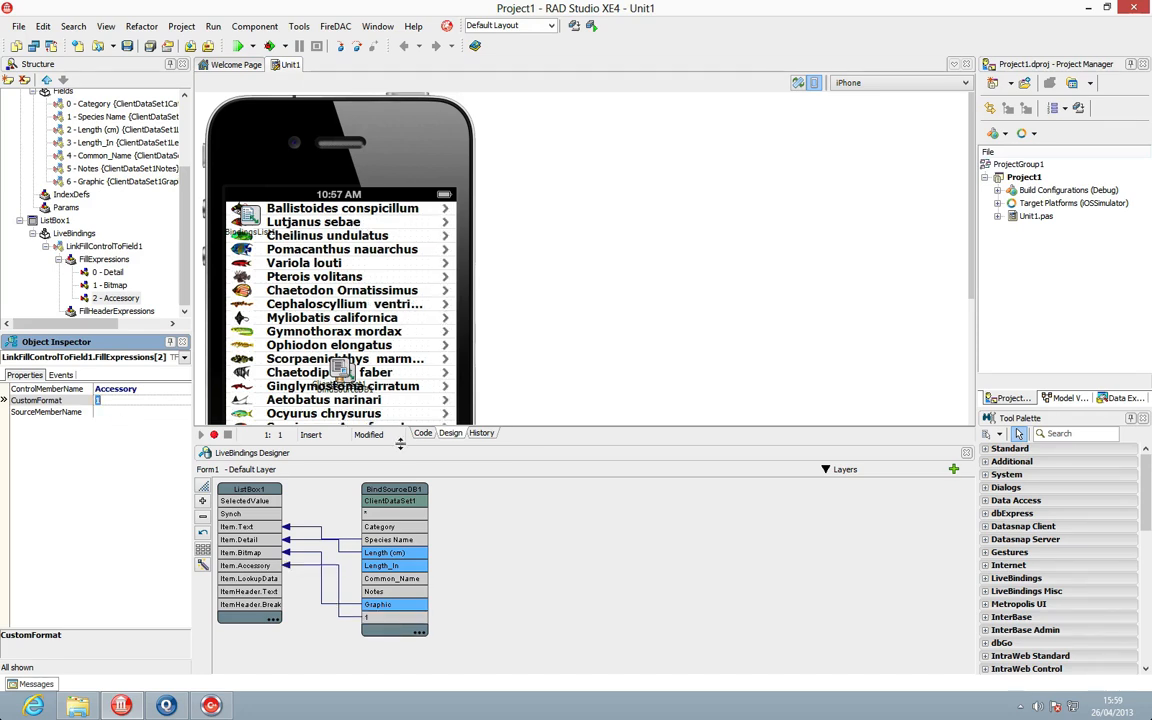
mouse_move(458, 275)
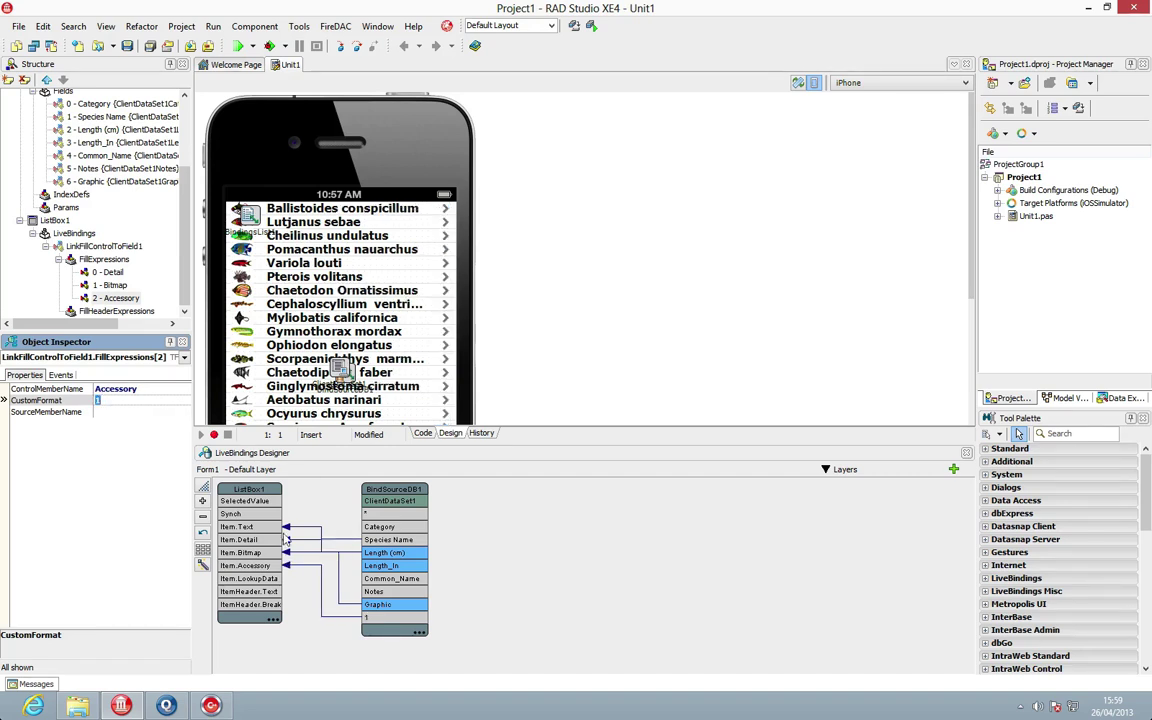
Raise ListBox1's ItemHeight and set its item style to listboxitembottomdetail
left_click(249, 488)
type("50")
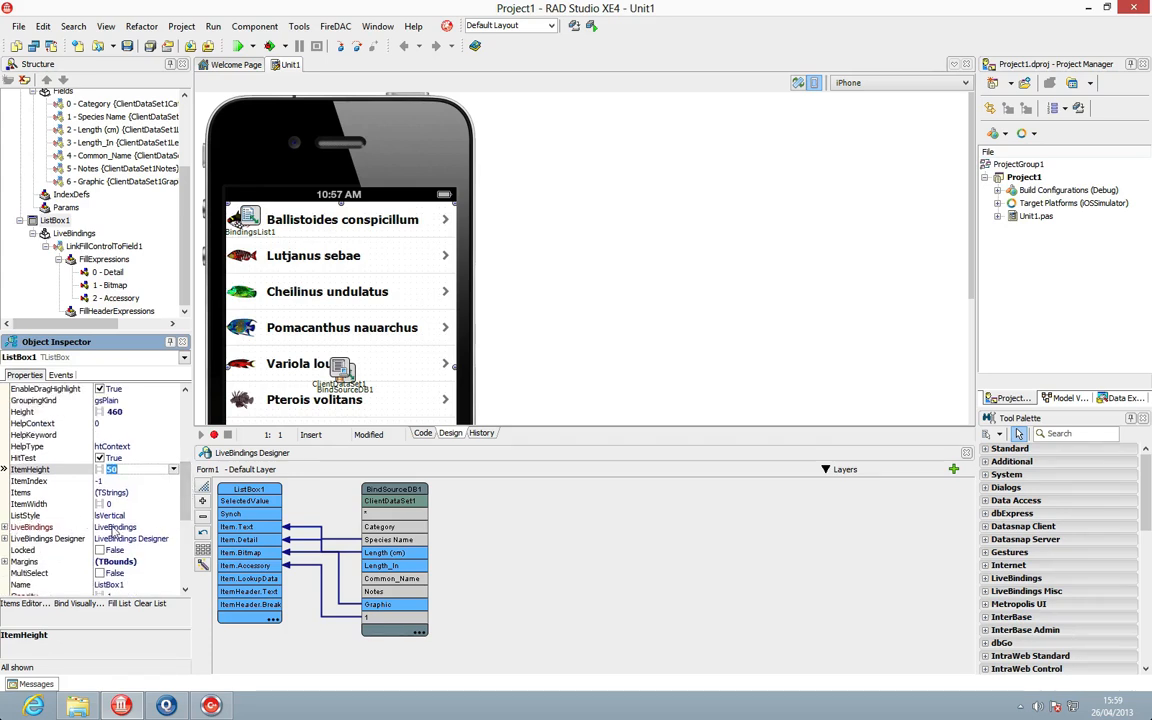
scroll("down", 3)
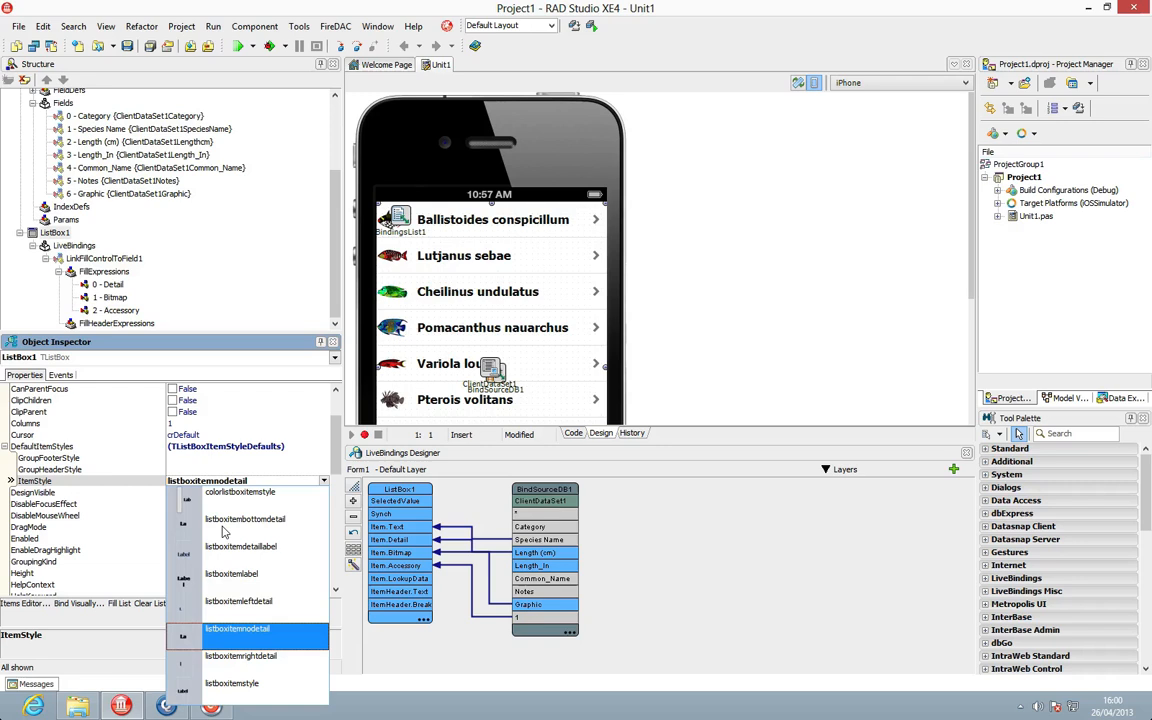
mouse_move(250, 532)
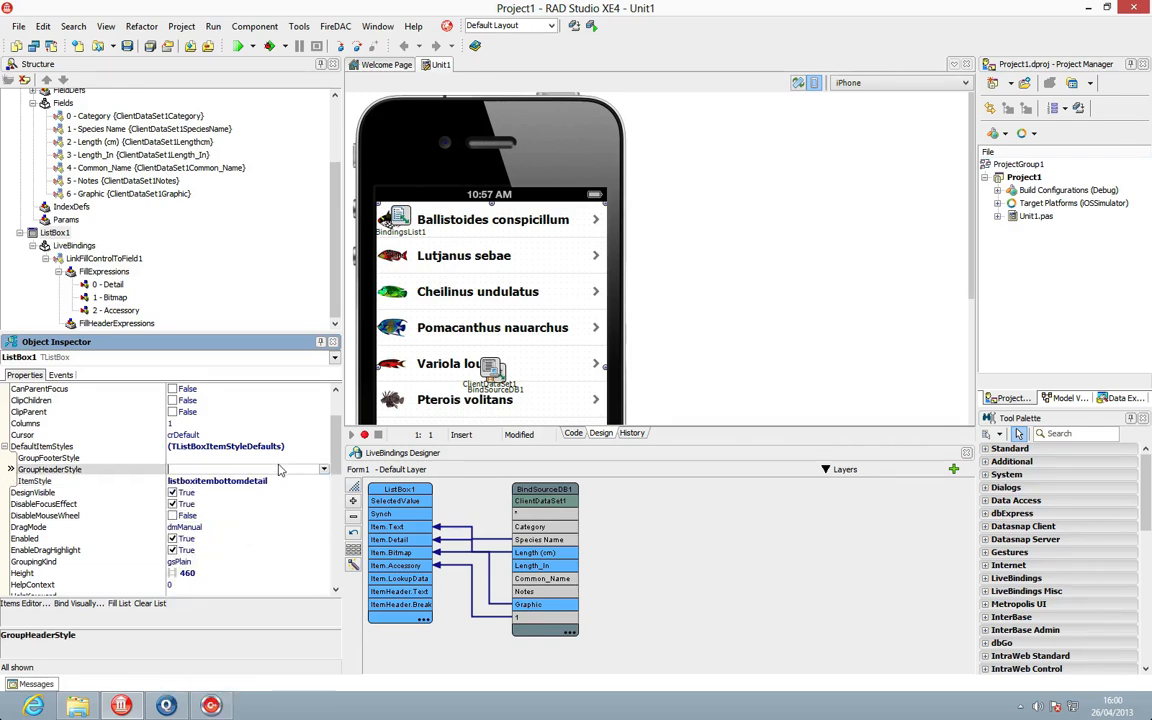
left_click(111, 258)
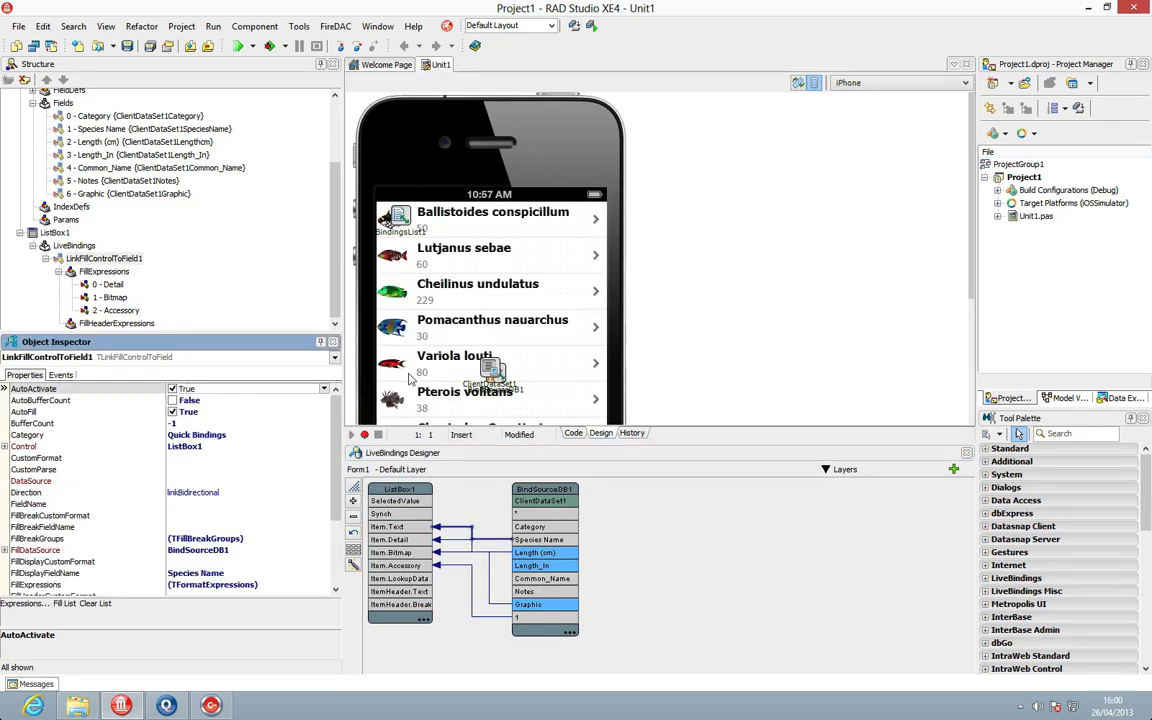
mouse_move(437, 222)
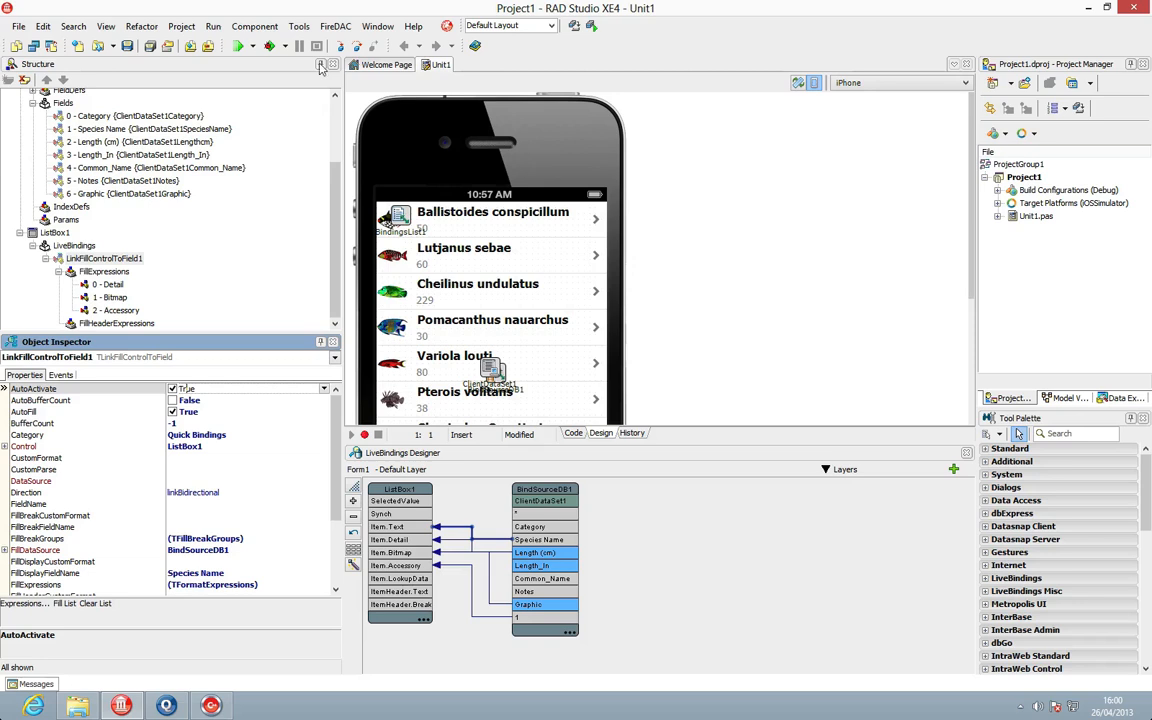
Run Project1 to compile and deploy it to the iOS Simulator
left_click(236, 48)
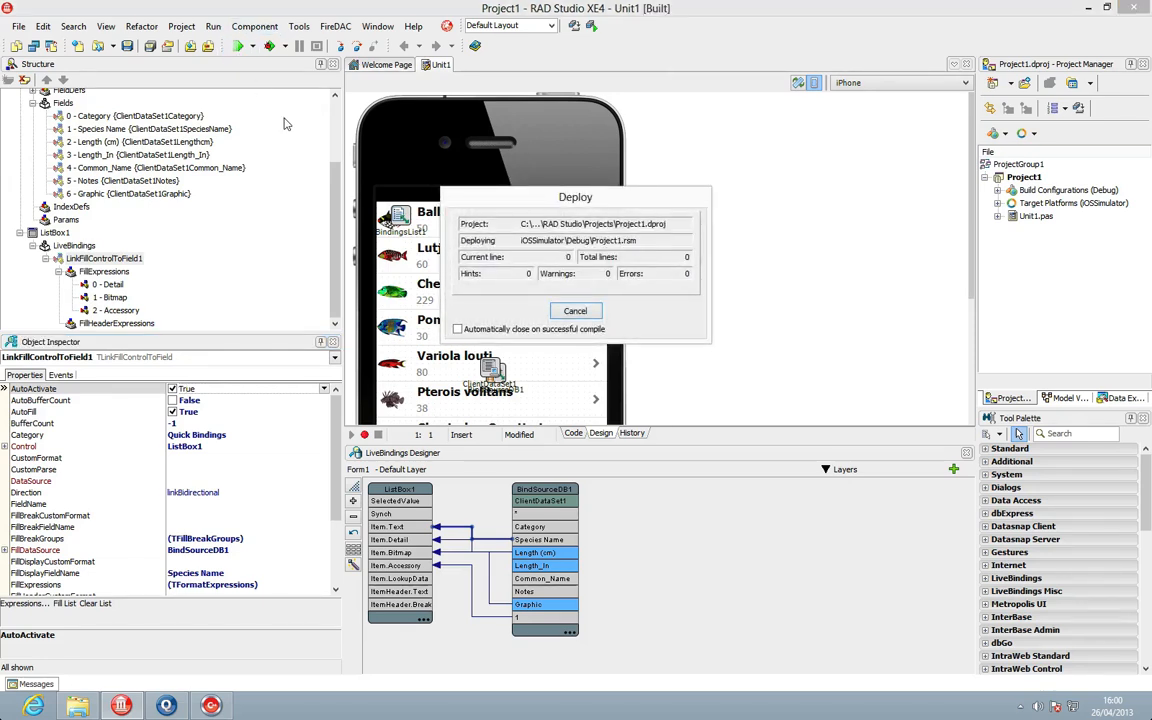
mouse_move(577, 358)
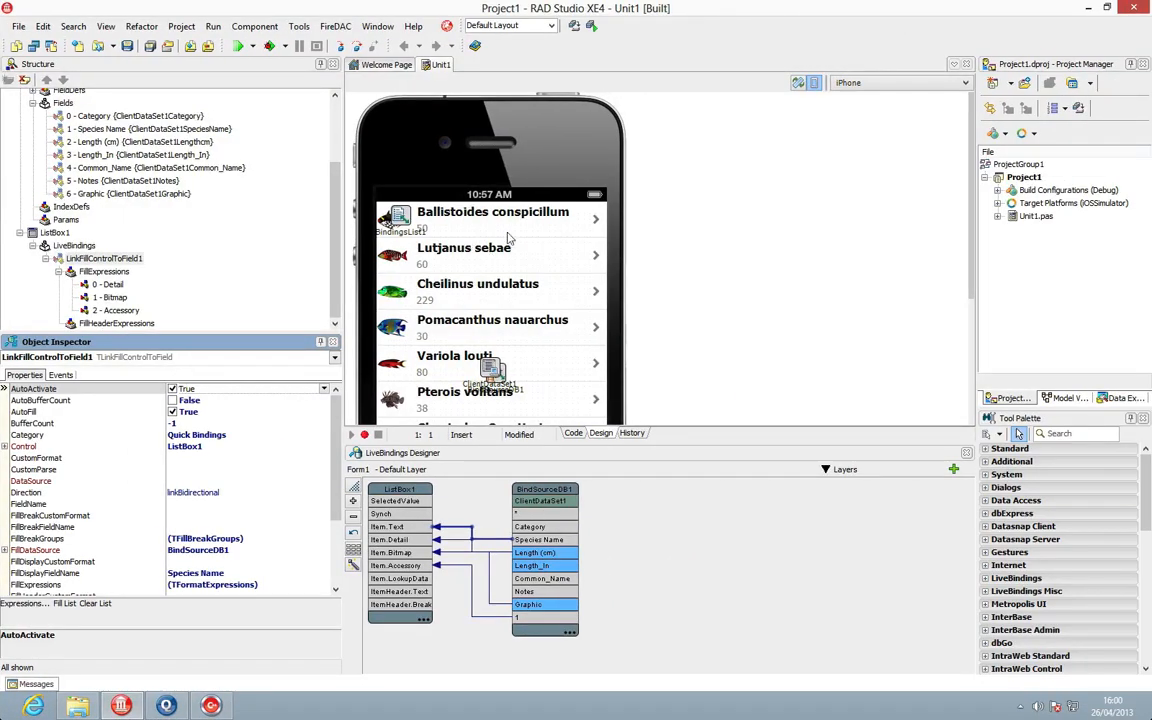
mouse_move(474, 315)
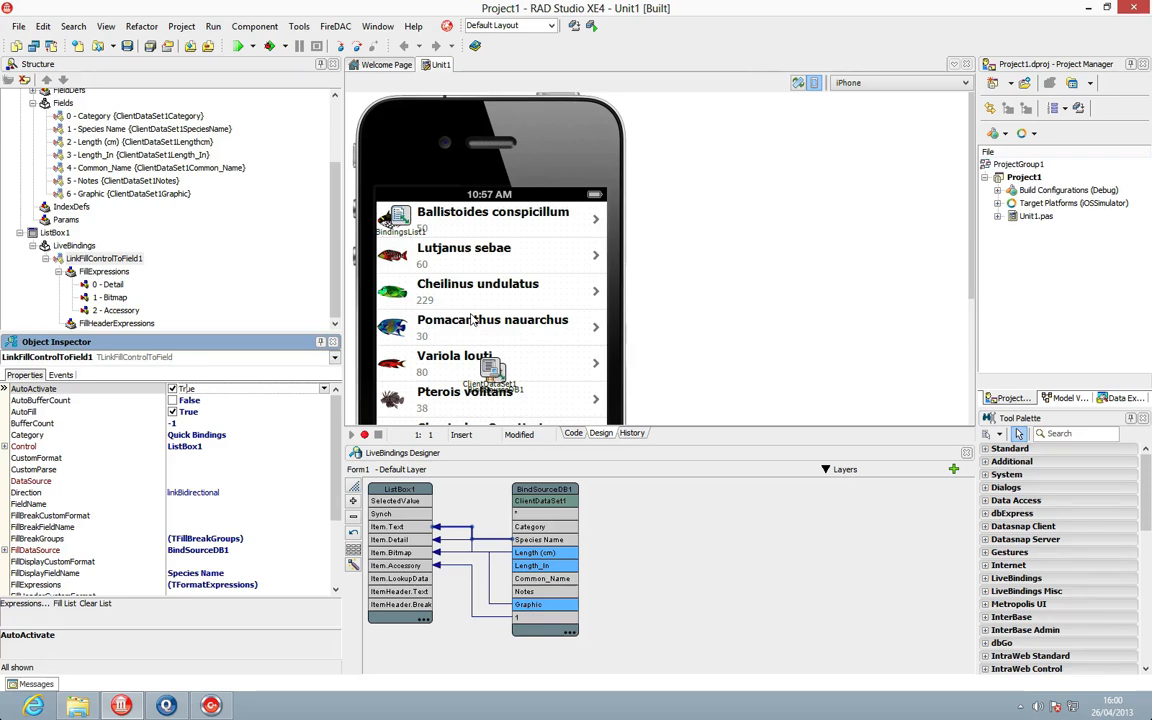
mouse_move(498, 299)
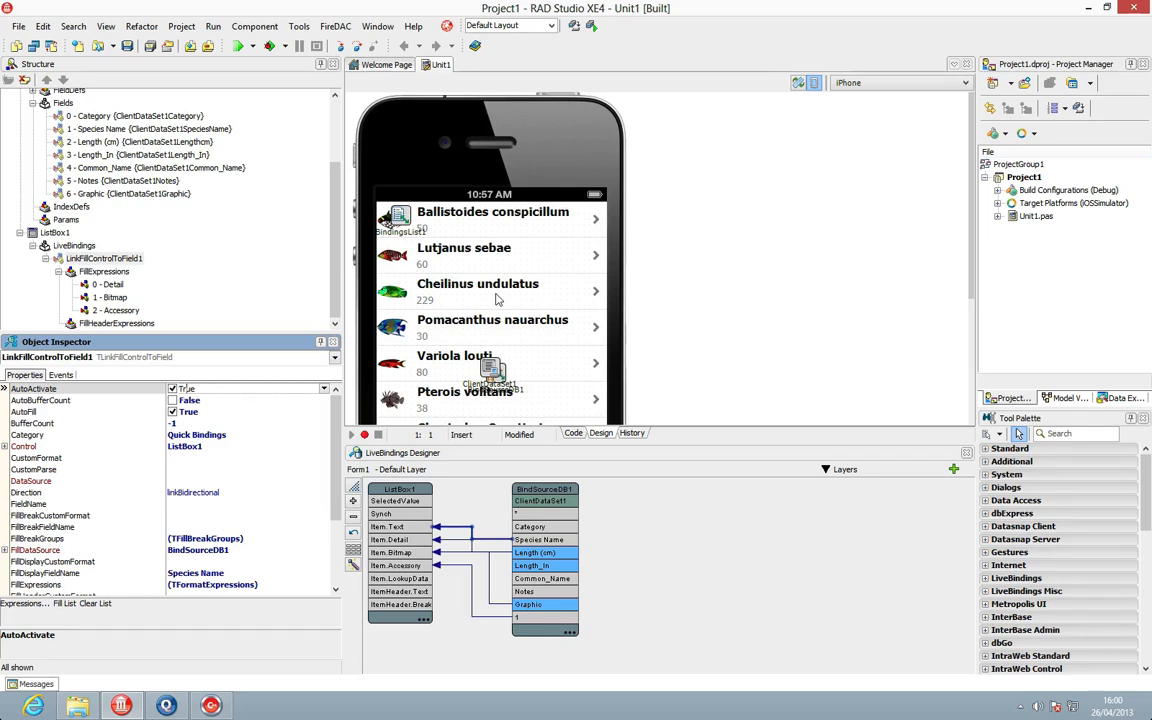
Generate an OnFilledList handler from LinkFillControlToField1's Events in the Object Inspector
key("Win")
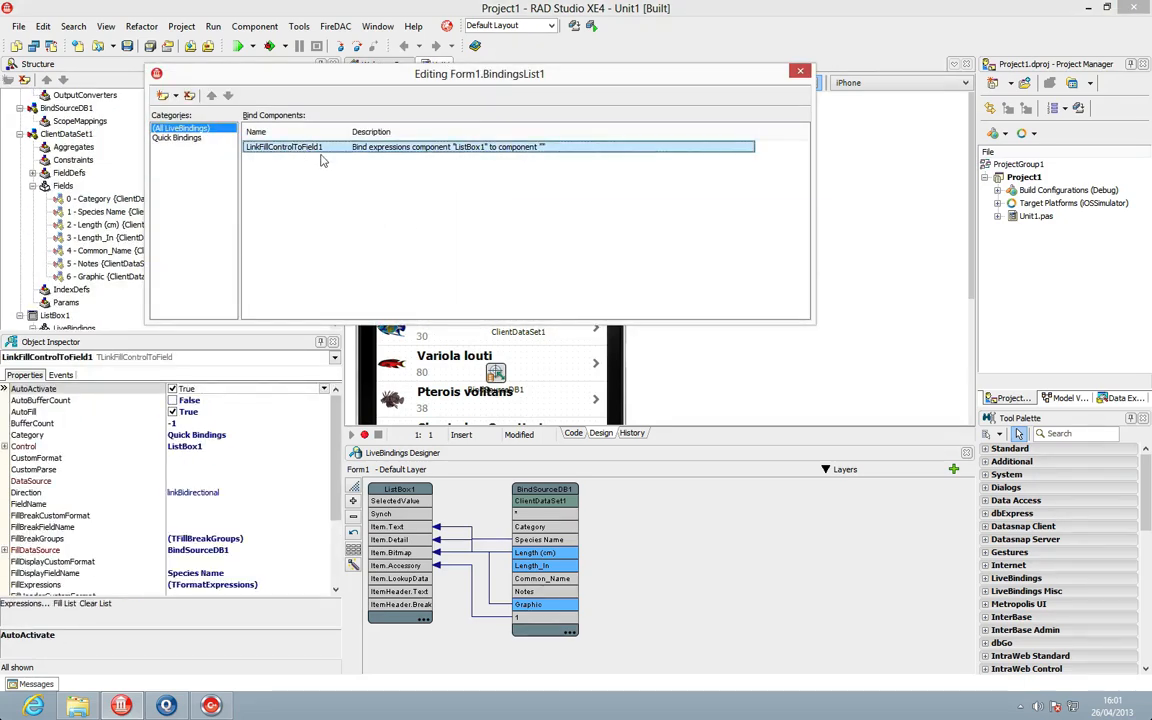
left_click(60, 374)
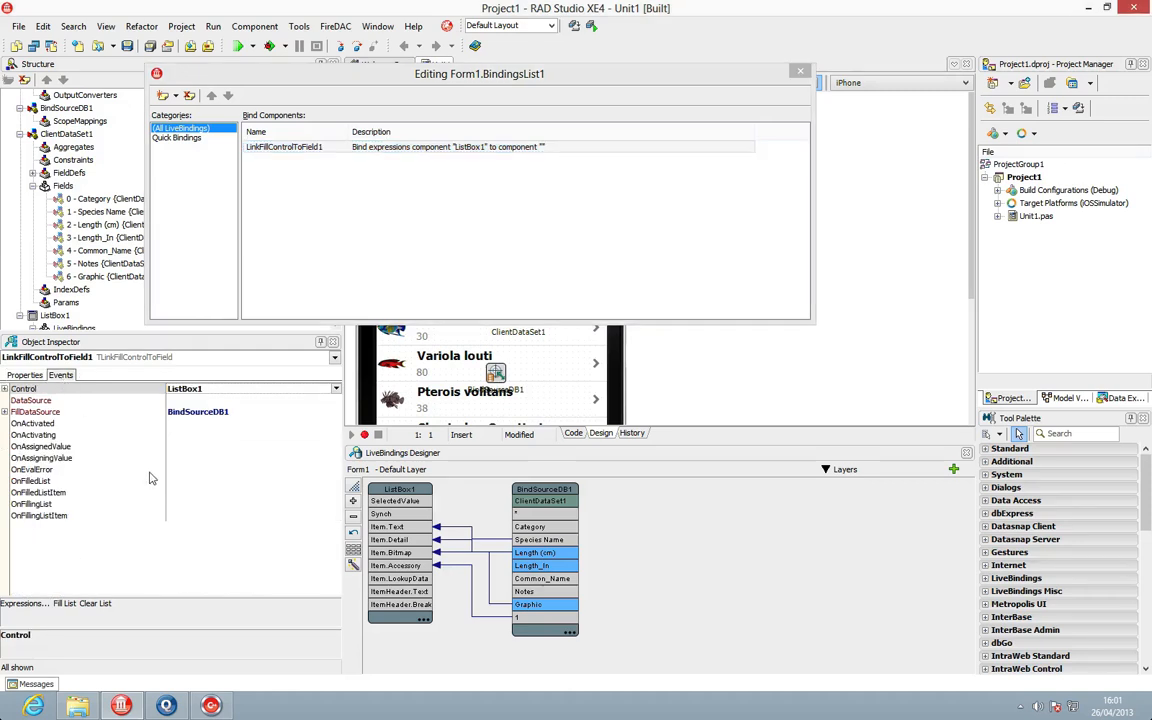
left_click(30, 480)
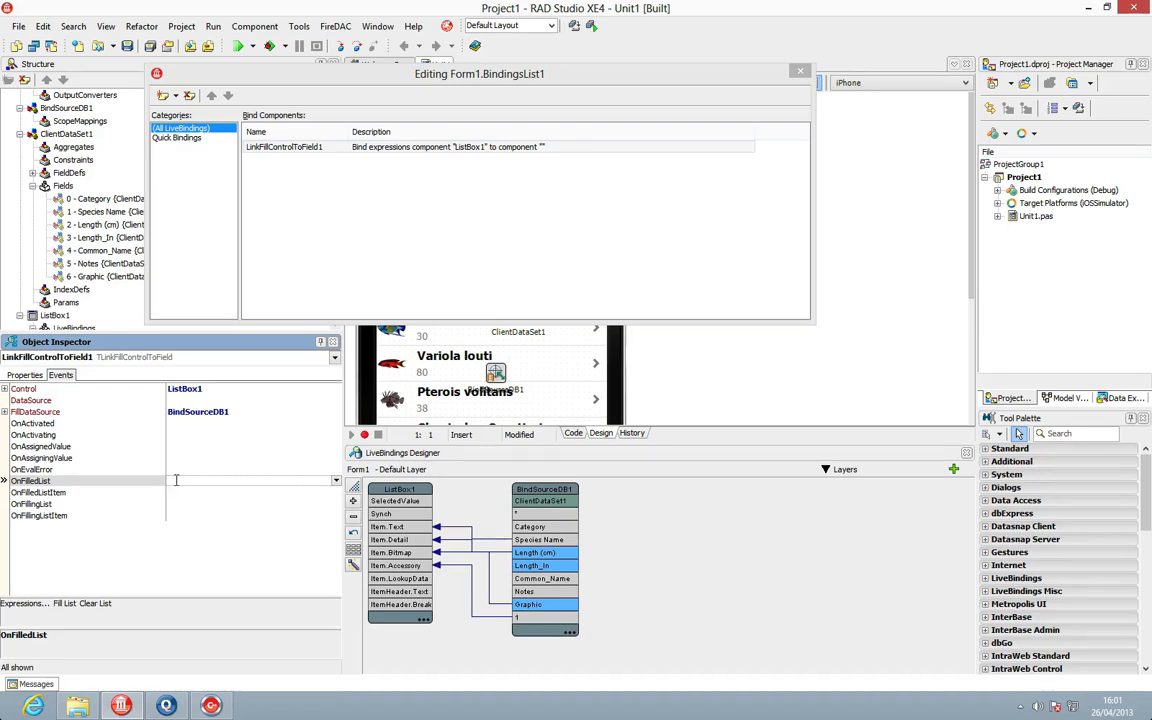
mouse_move(181, 478)
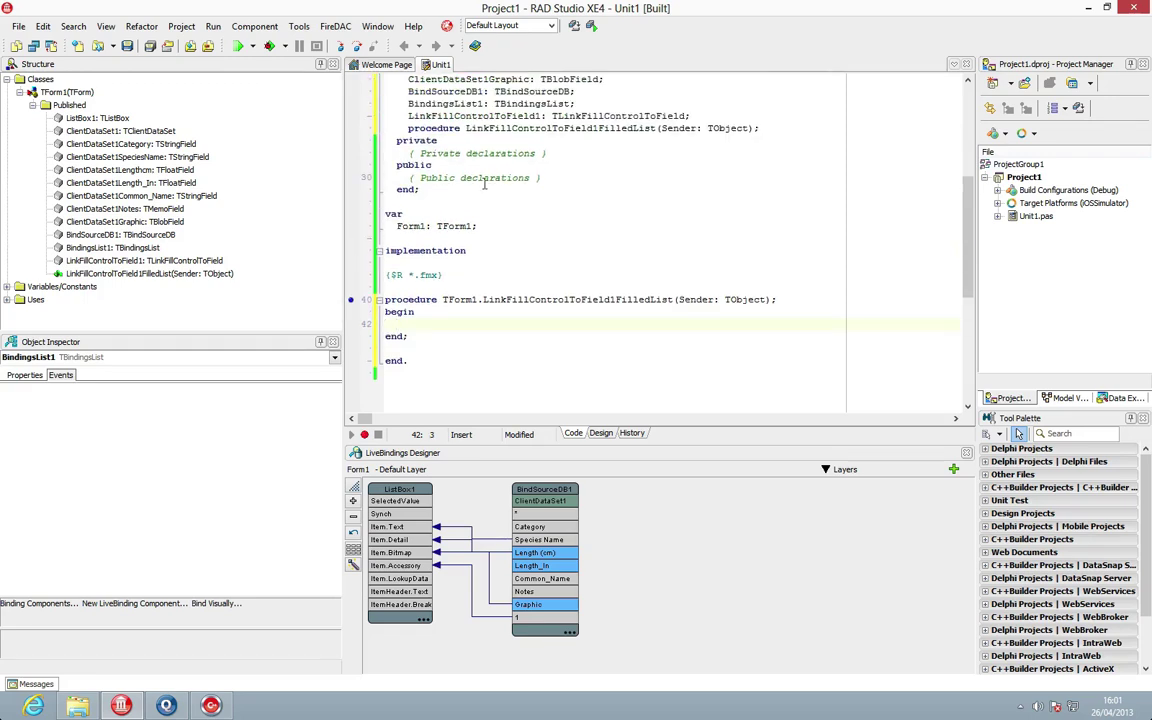
Create the TListBoxItem Obj with TListBoxItem.Create(Self)
type("Obj")
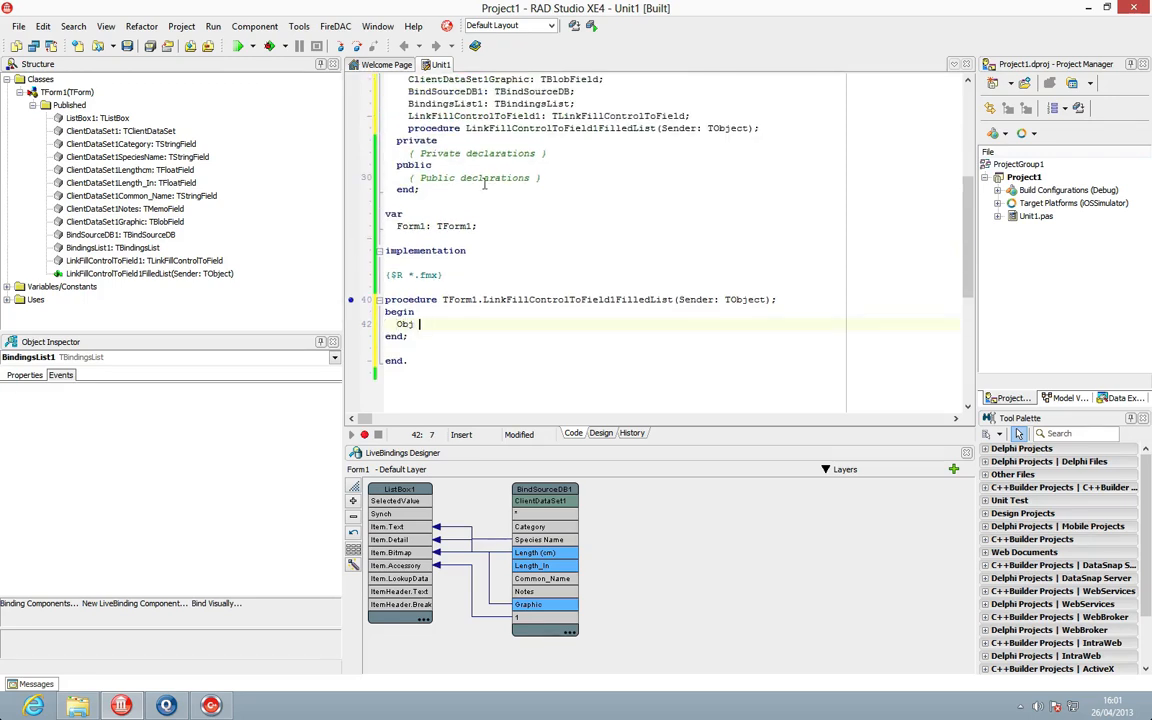
type(":= 1")
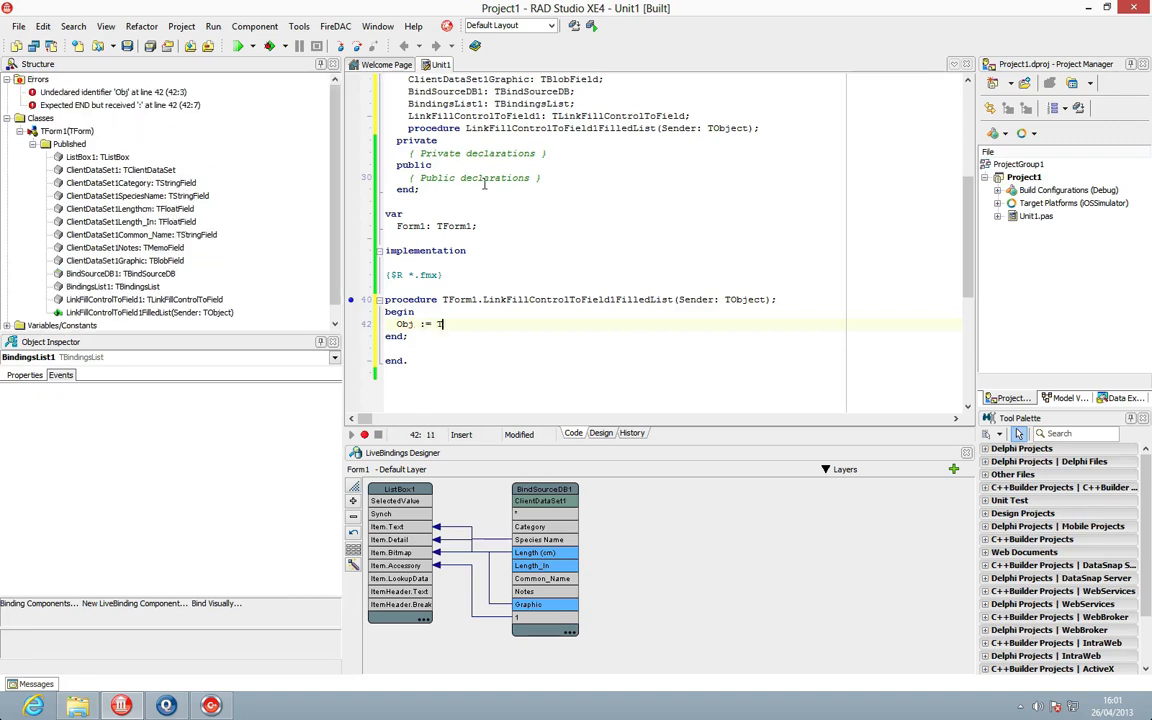
type("ListBoxItem")
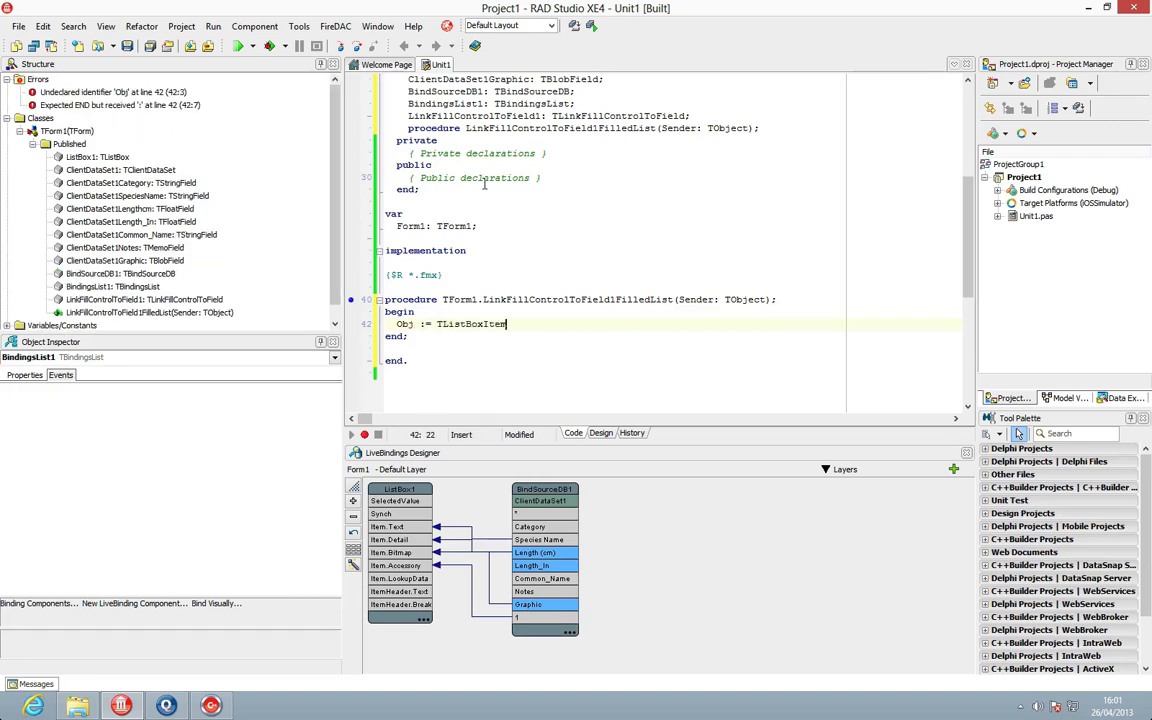
type(".Create")
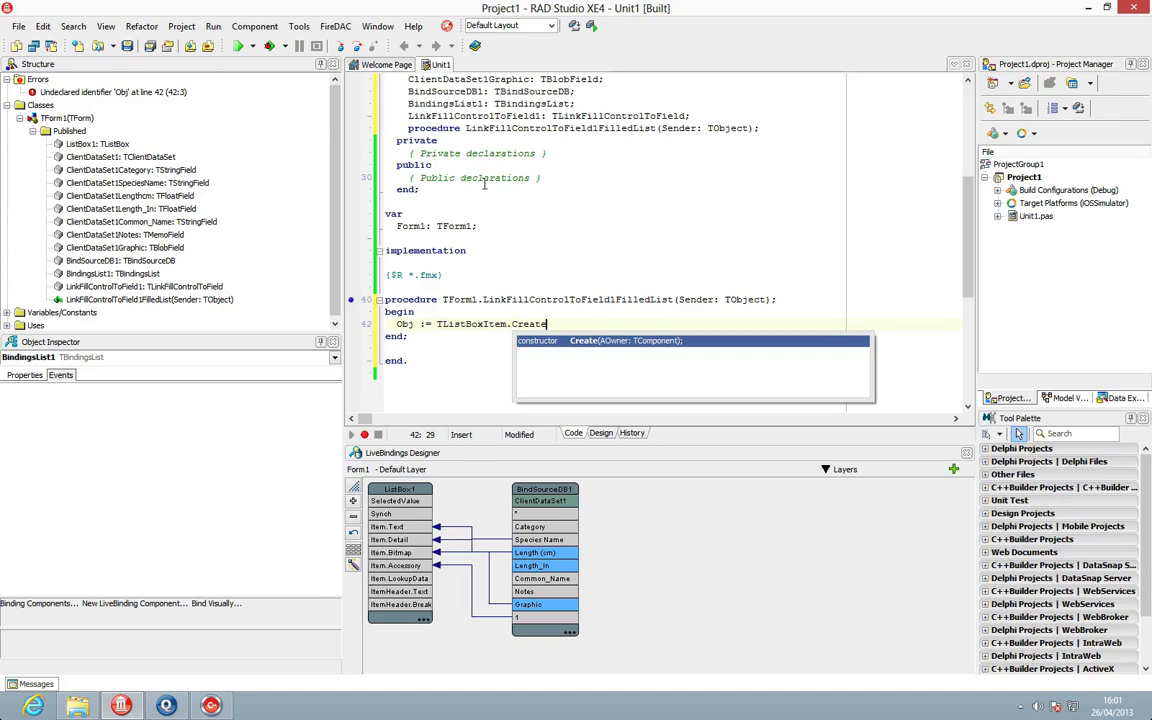
type("(Self);")
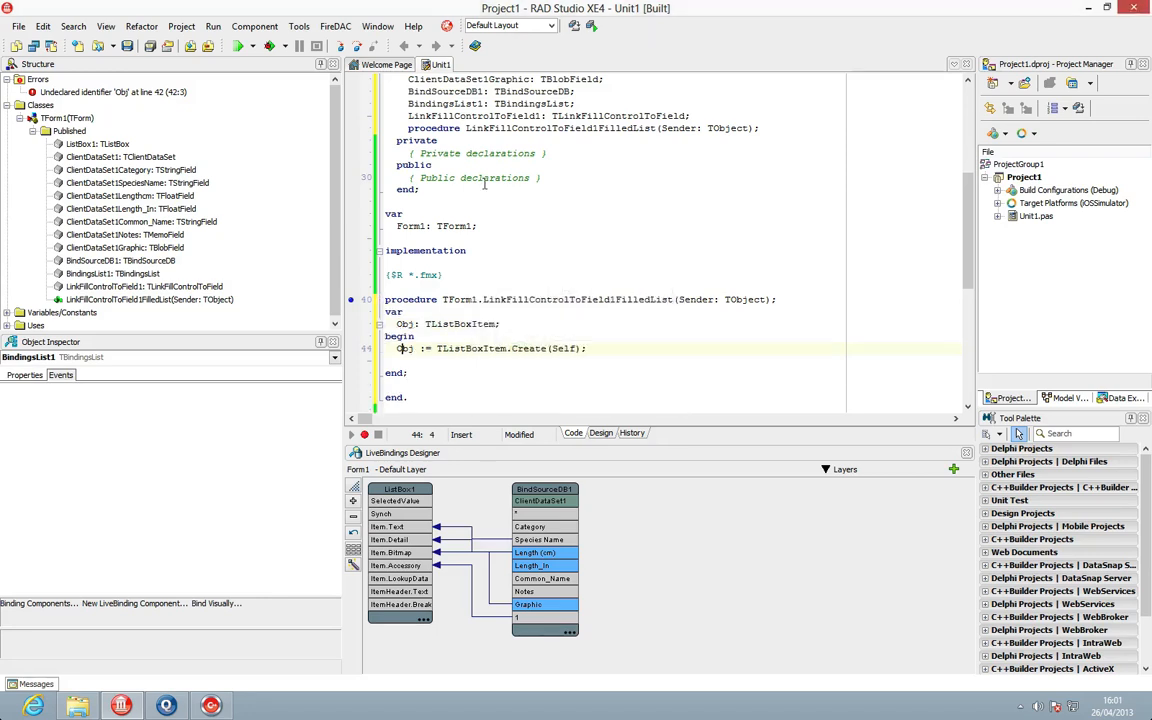
Set Obj's text to 'Load More...' and add it to the list box
type("Obj:")
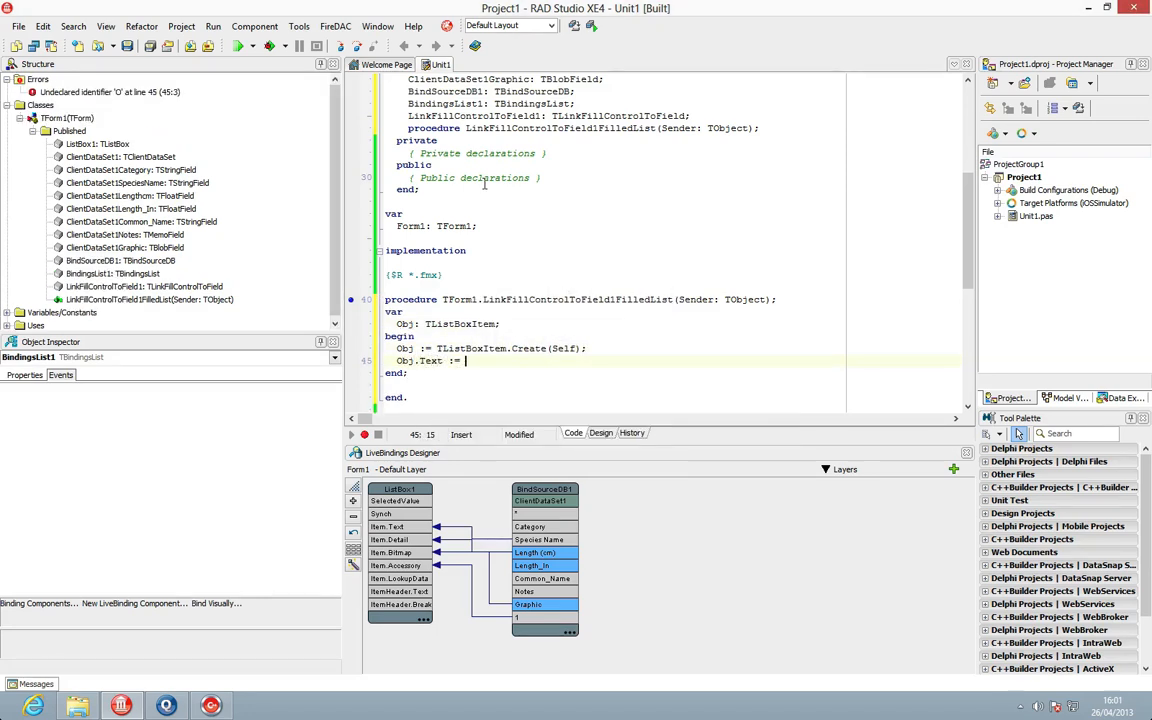
type("'")
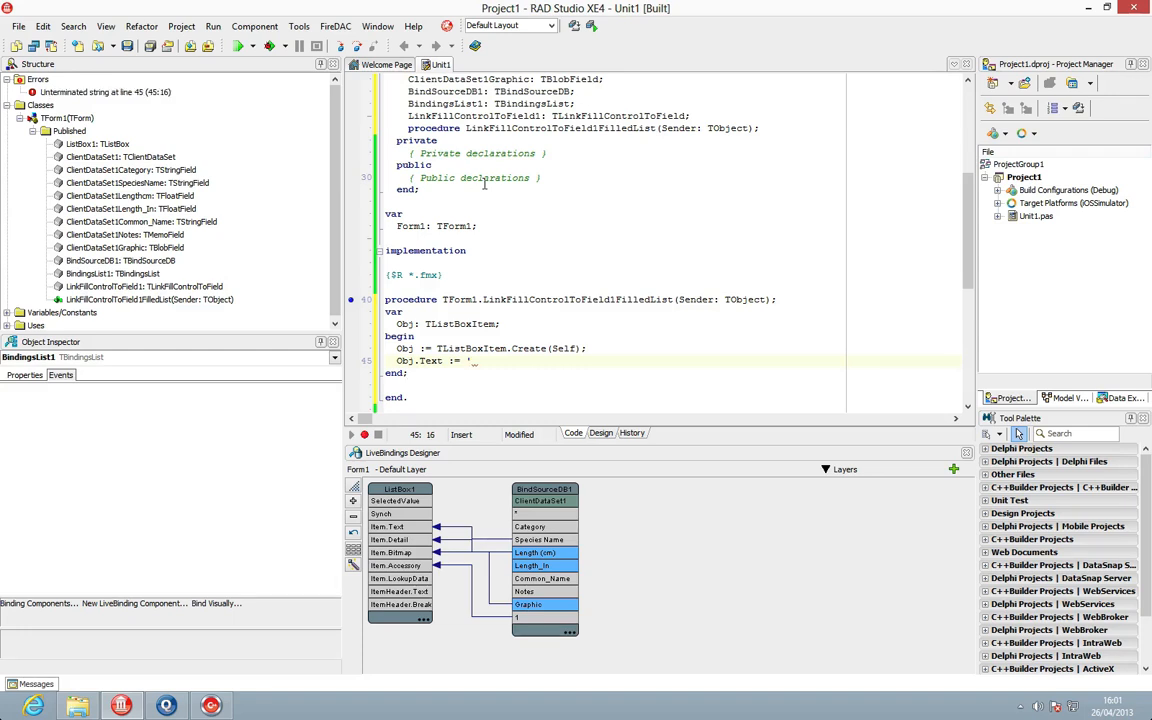
type("Load More/")
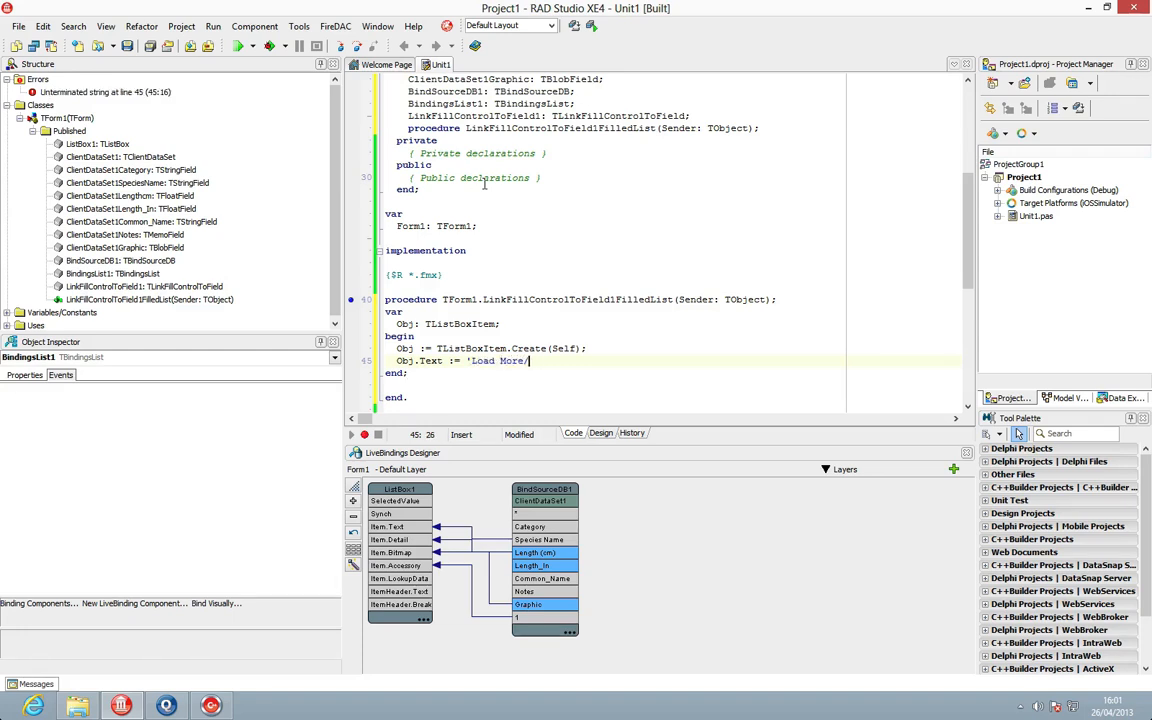
type("..';")
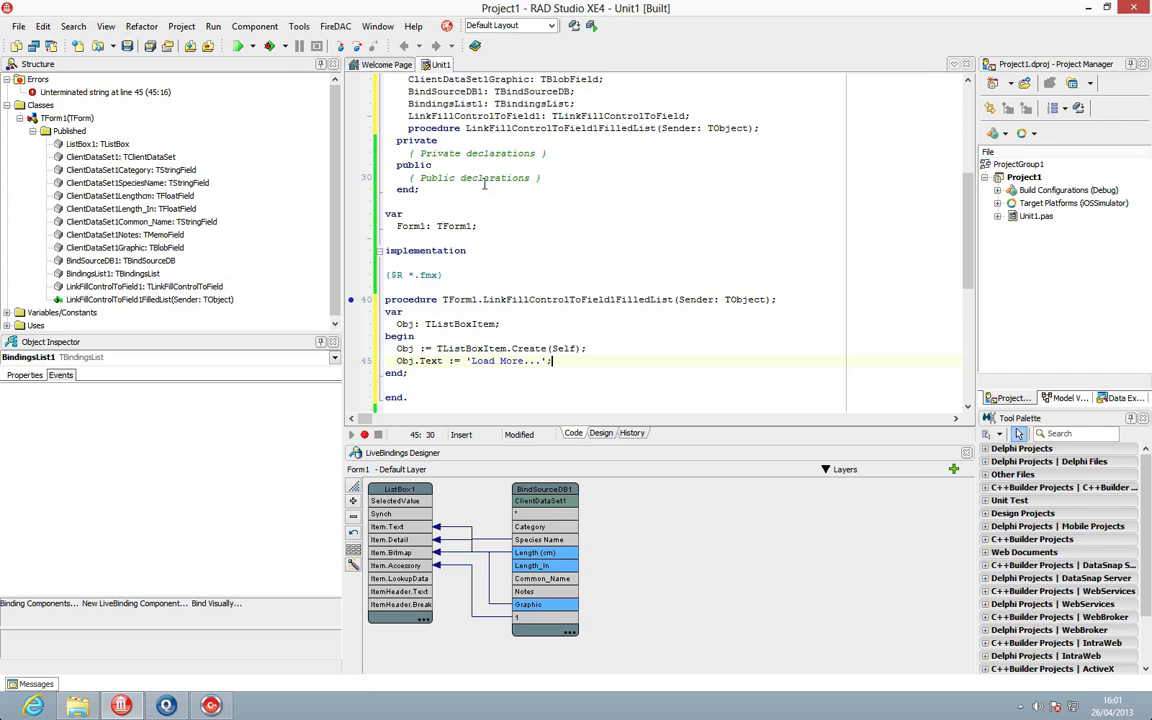
type("Obj.OnClick := LoadMoreData;")
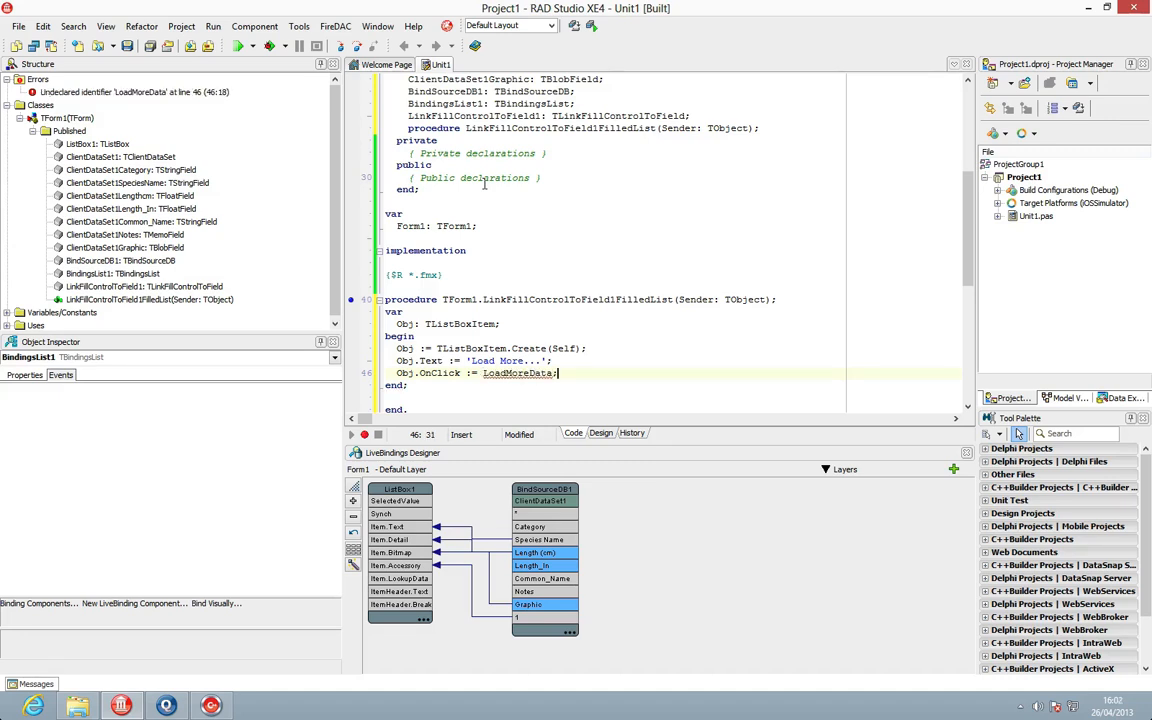
type("ListBox1.AddObject(Obj);")
type("LoadMoreData")
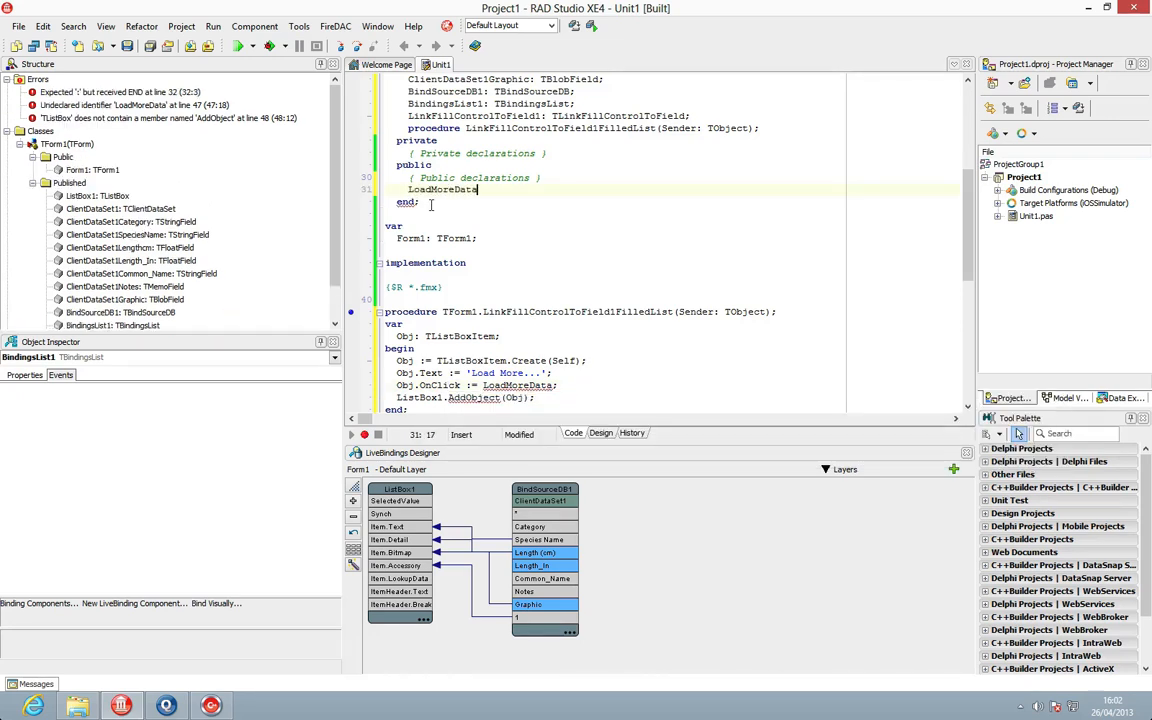
Type the public declaration procedure LoadMoreData(Sender: TObject) in TForm1
type("(Sender")
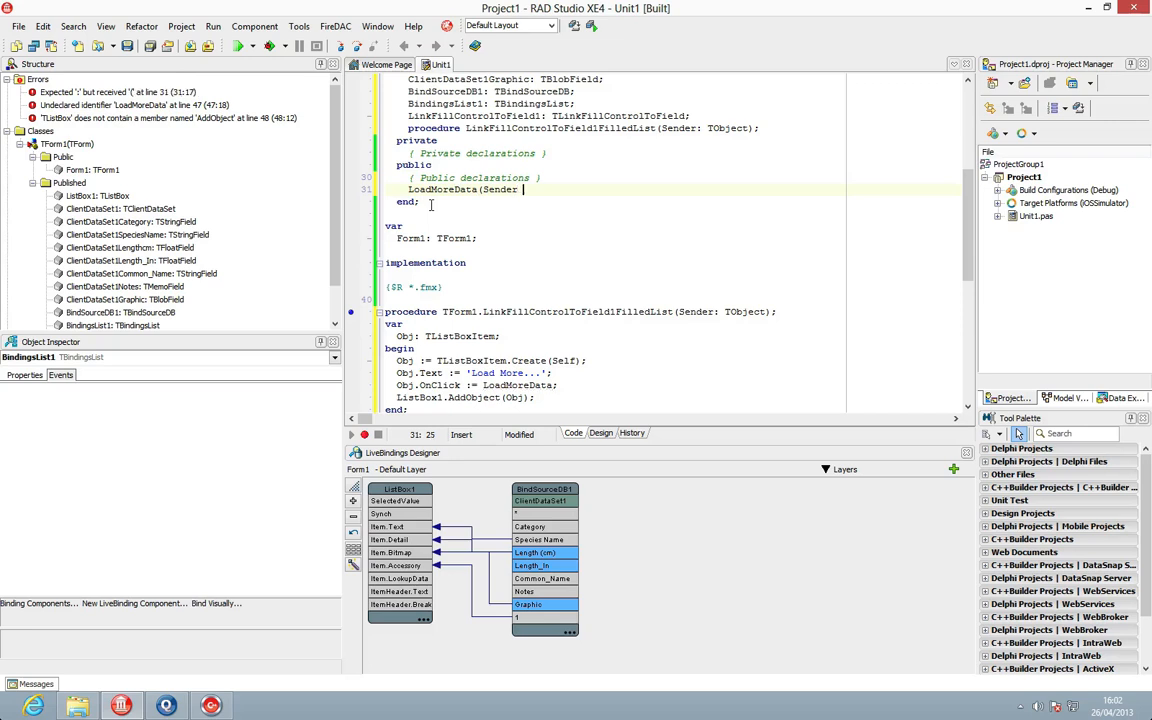
type(": TObject);")
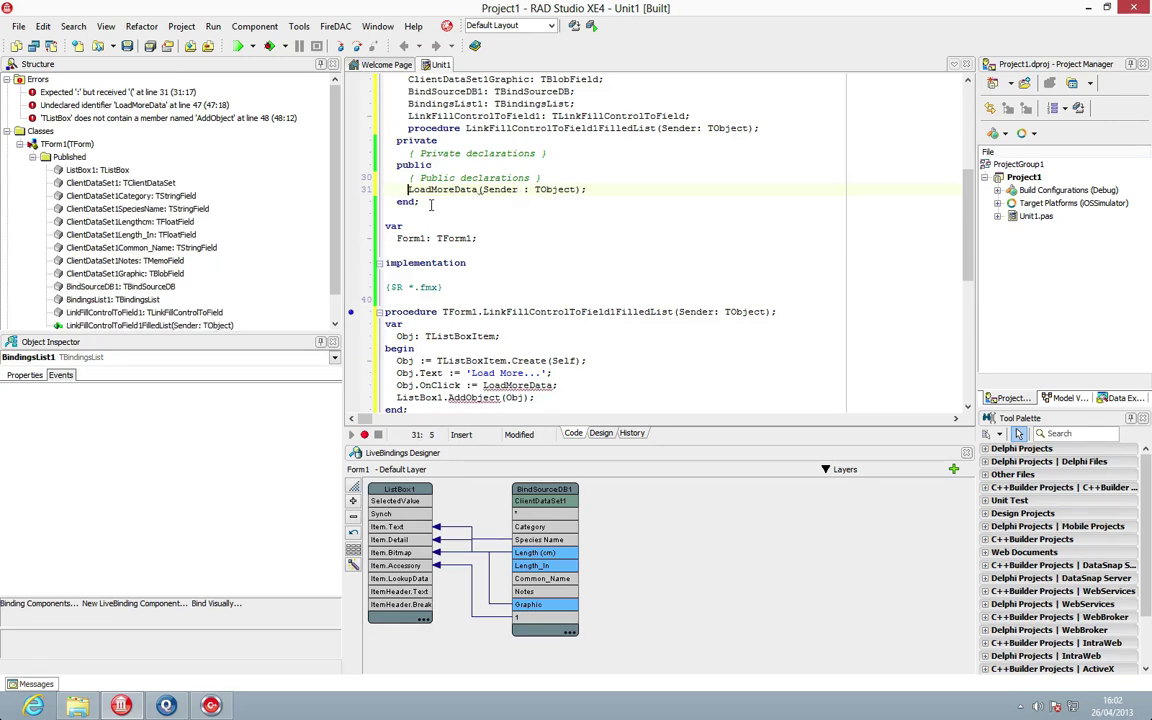
type("procedure")
type("Show")
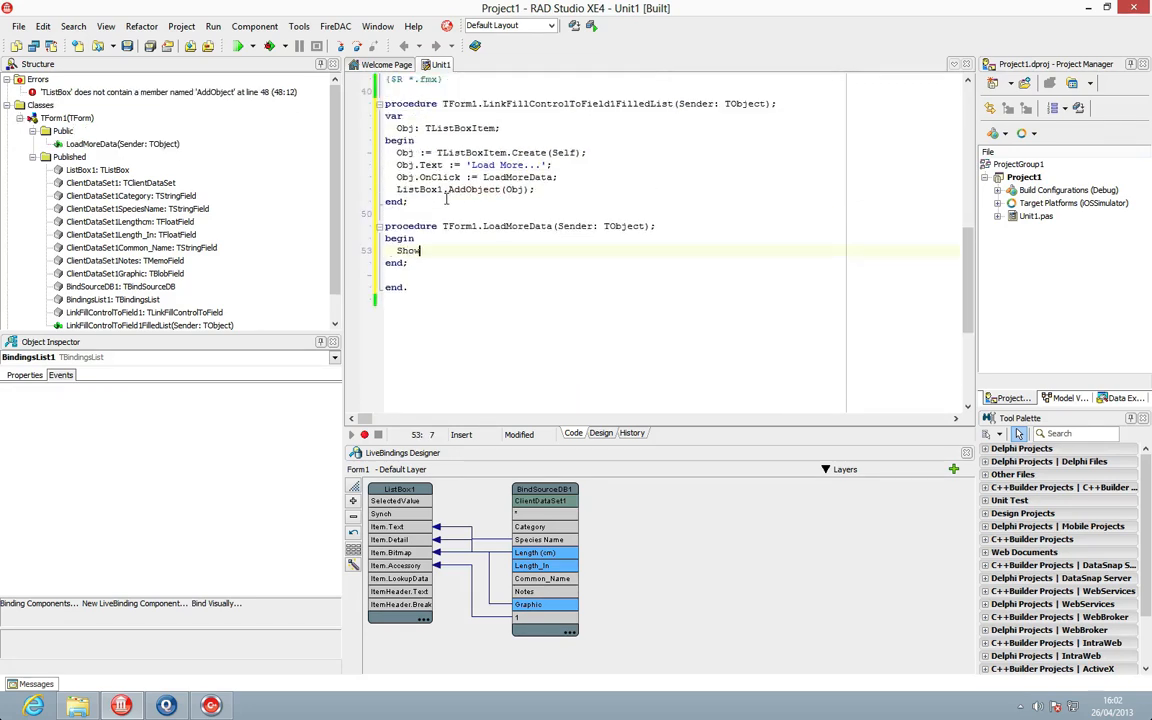
Write ShowMessage('Load More Data please'); inside TForm1.LoadMoreData's begin/end block
type("Message (")
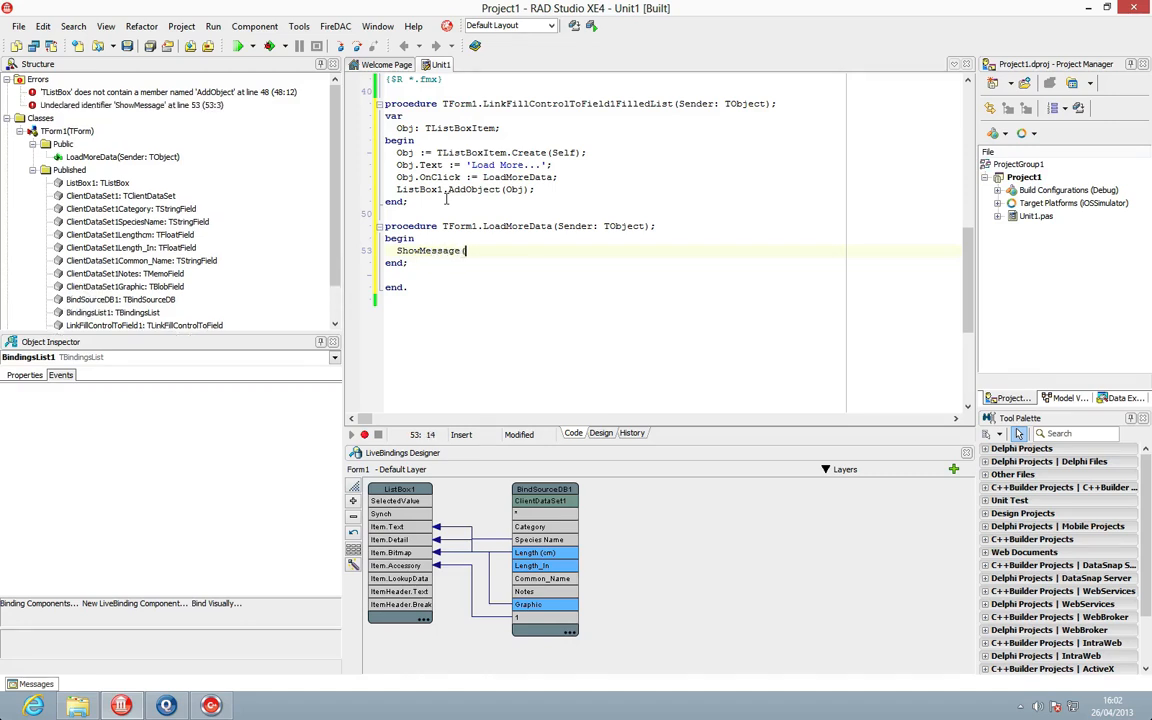
type("('Load More Data please');")
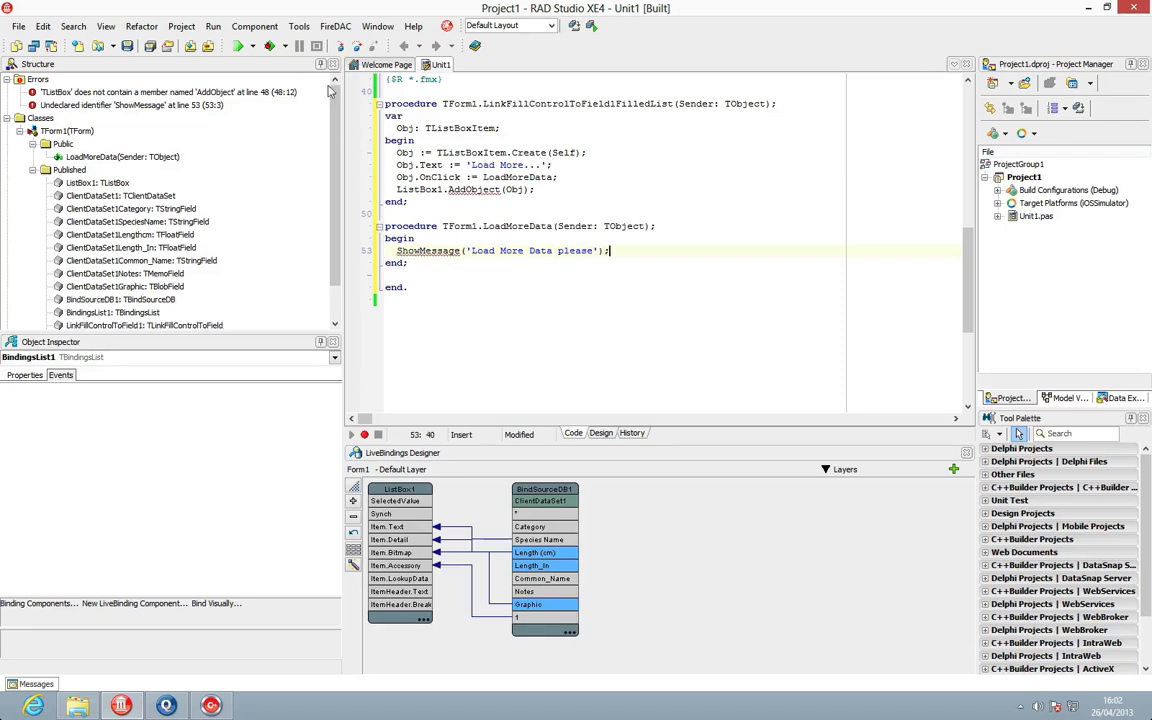
left_click(233, 48)
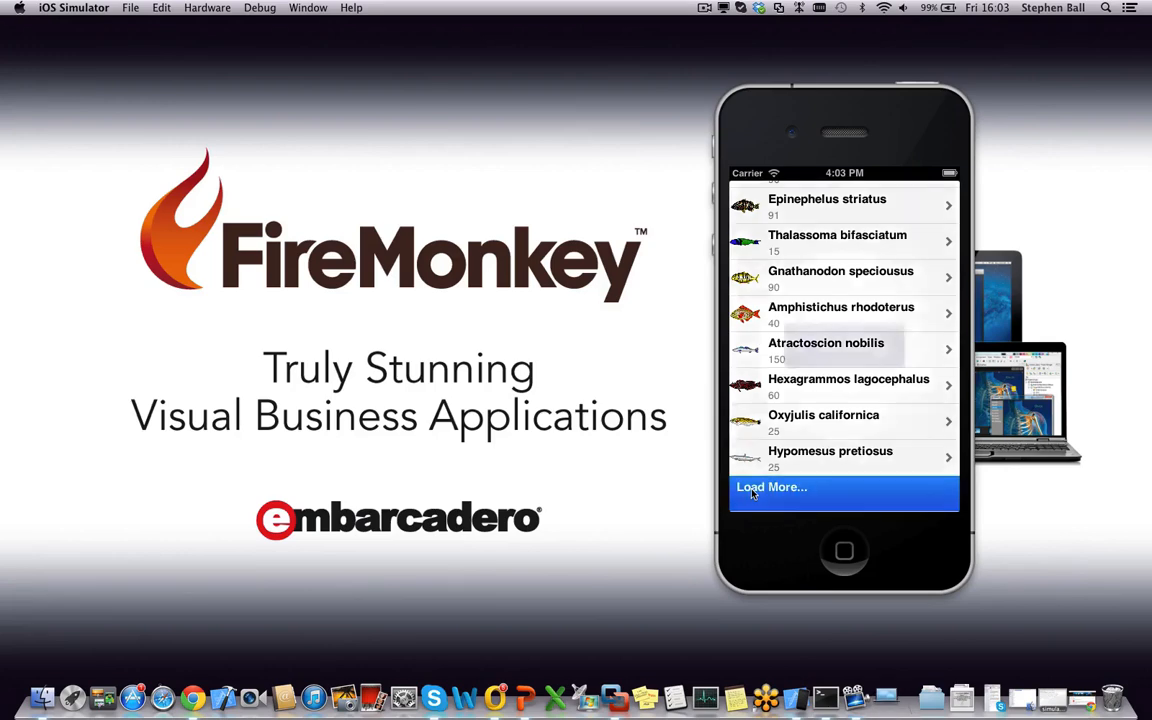
Tap the Load More... entry at the bottom of the fish list in the simulator
left_click(771, 487)
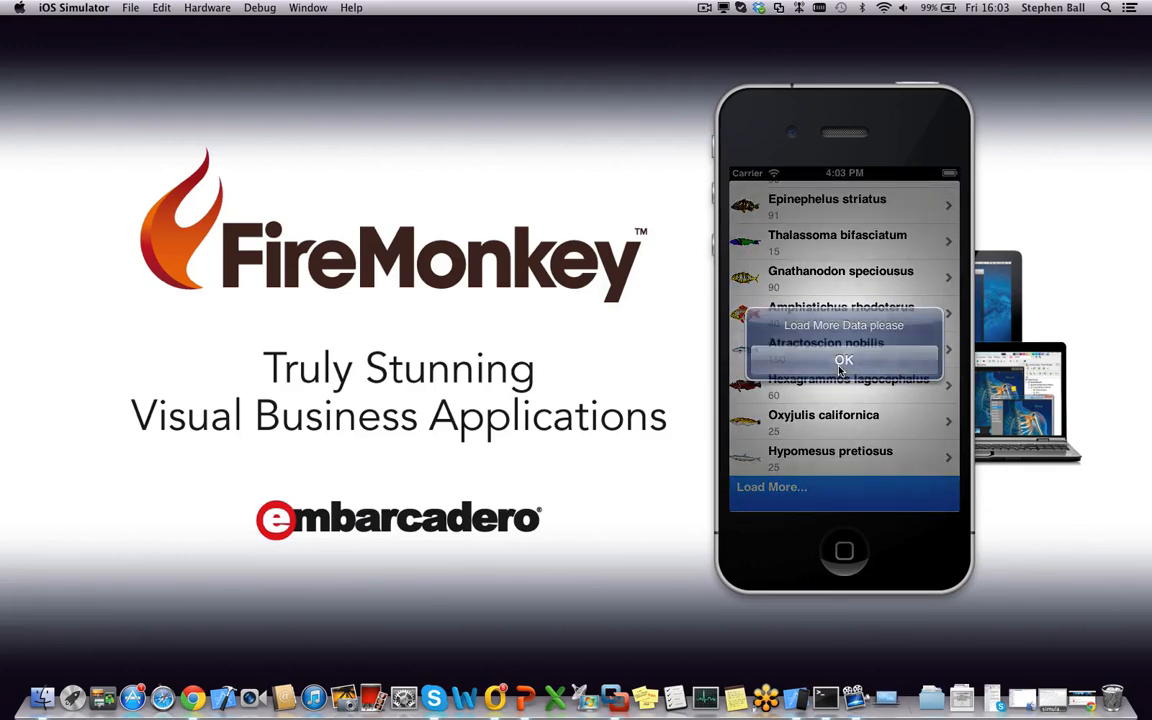